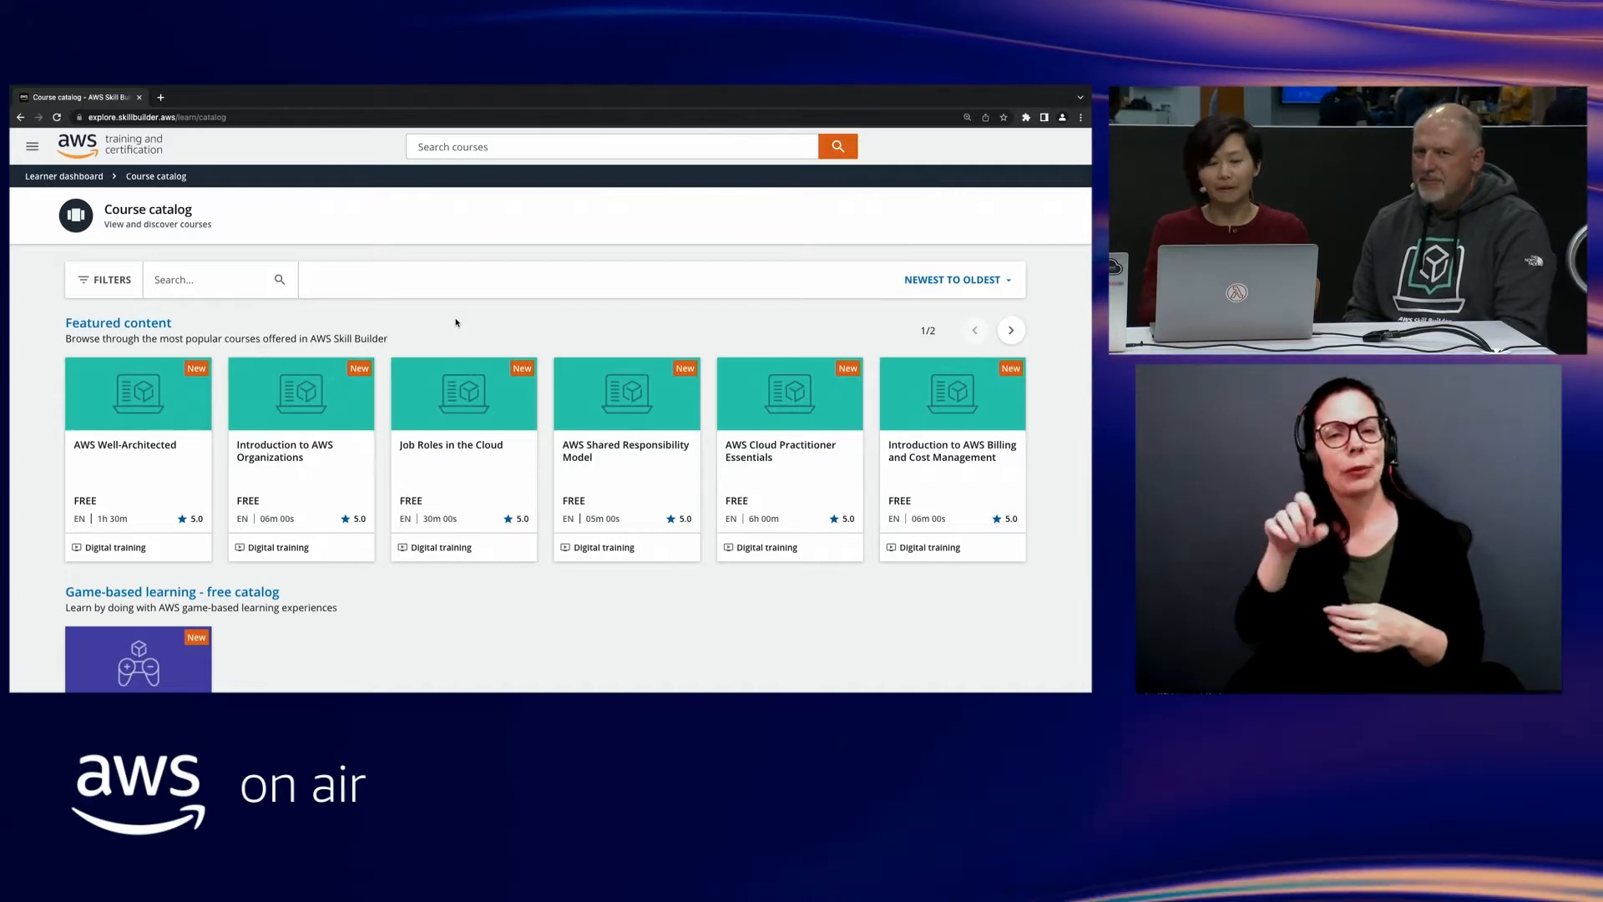
- Open the course catalog's filter sidebar with Type, Languages, Duration and Domain categories
{"action": "scroll", "scroll_direction": "down", "scroll_amount": 3}
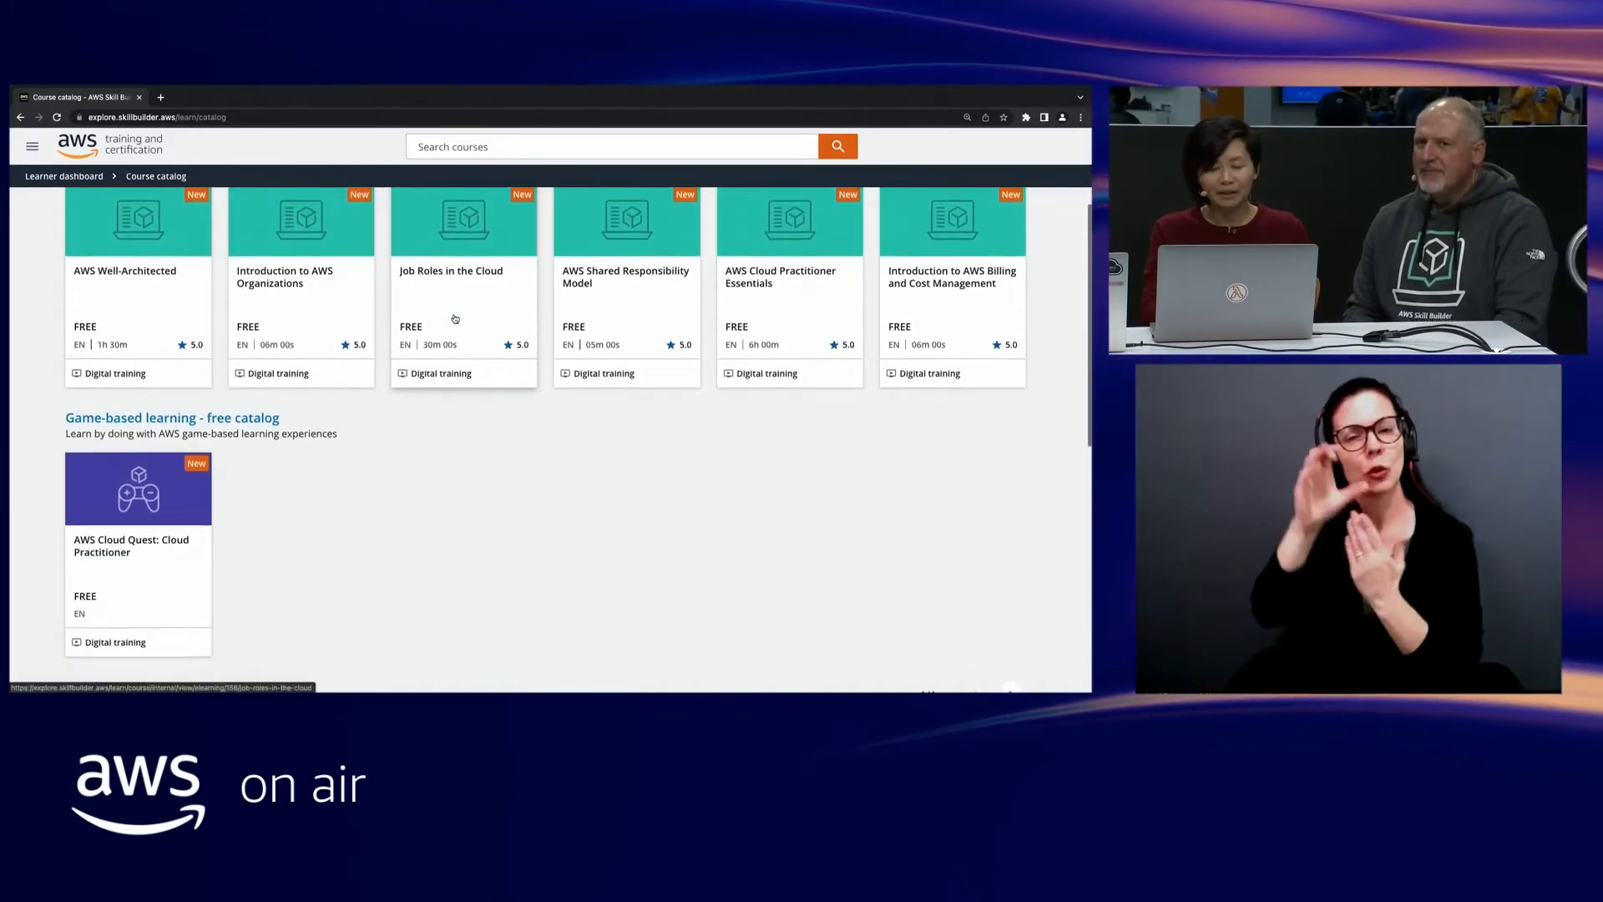
{"action": "scroll", "scroll_direction": "down", "scroll_amount": 3}
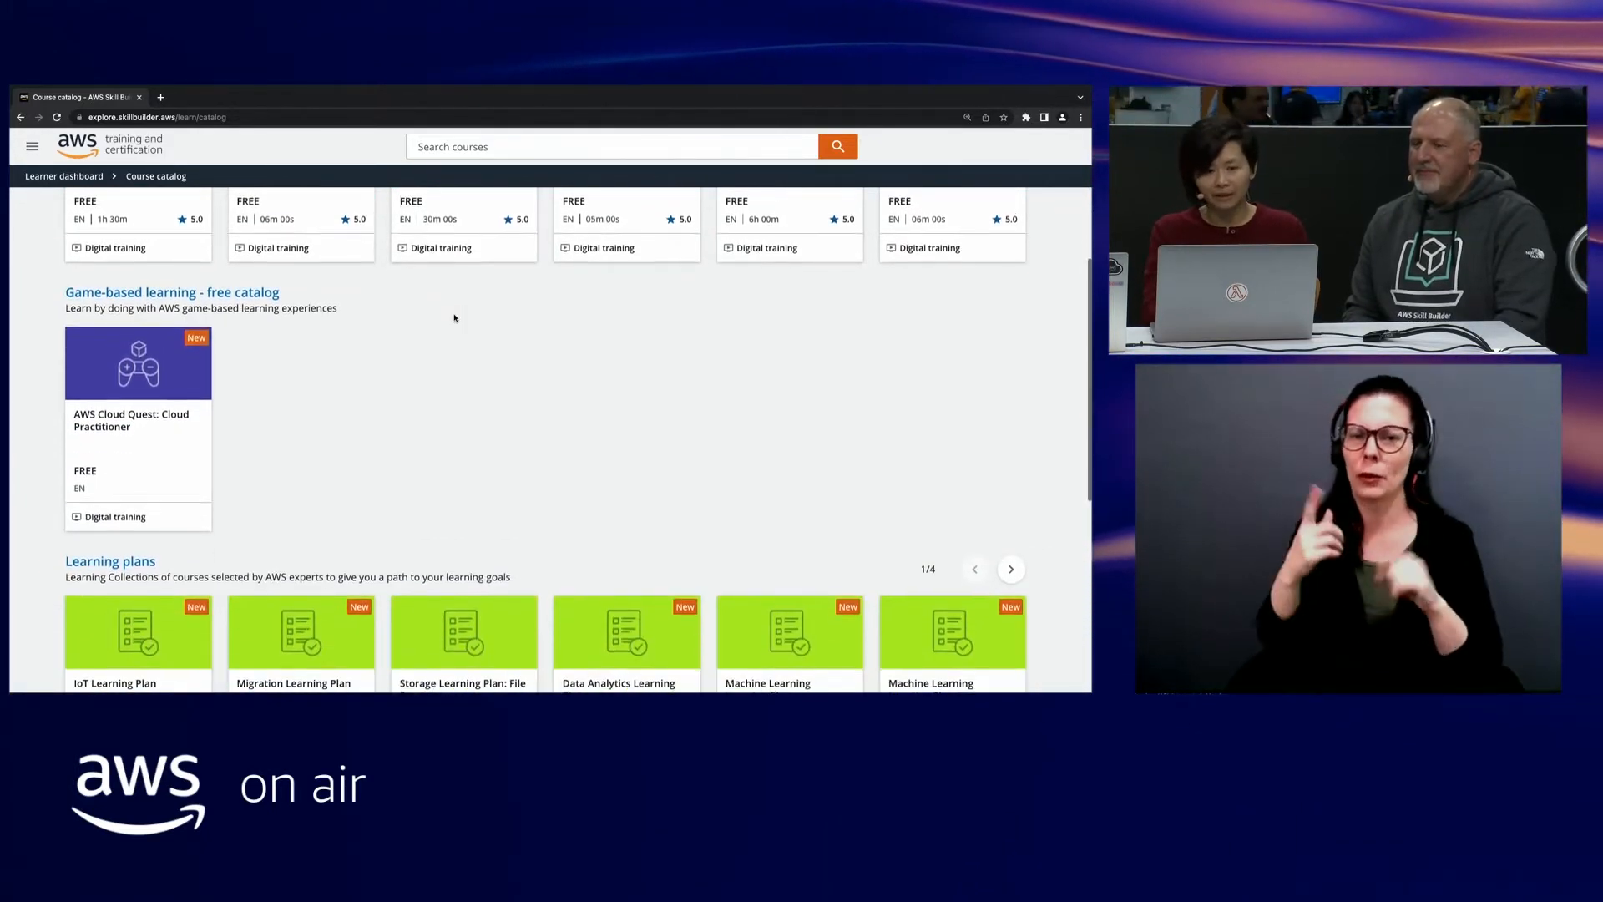
{"action": "scroll", "scroll_direction": "down", "scroll_amount": 3}
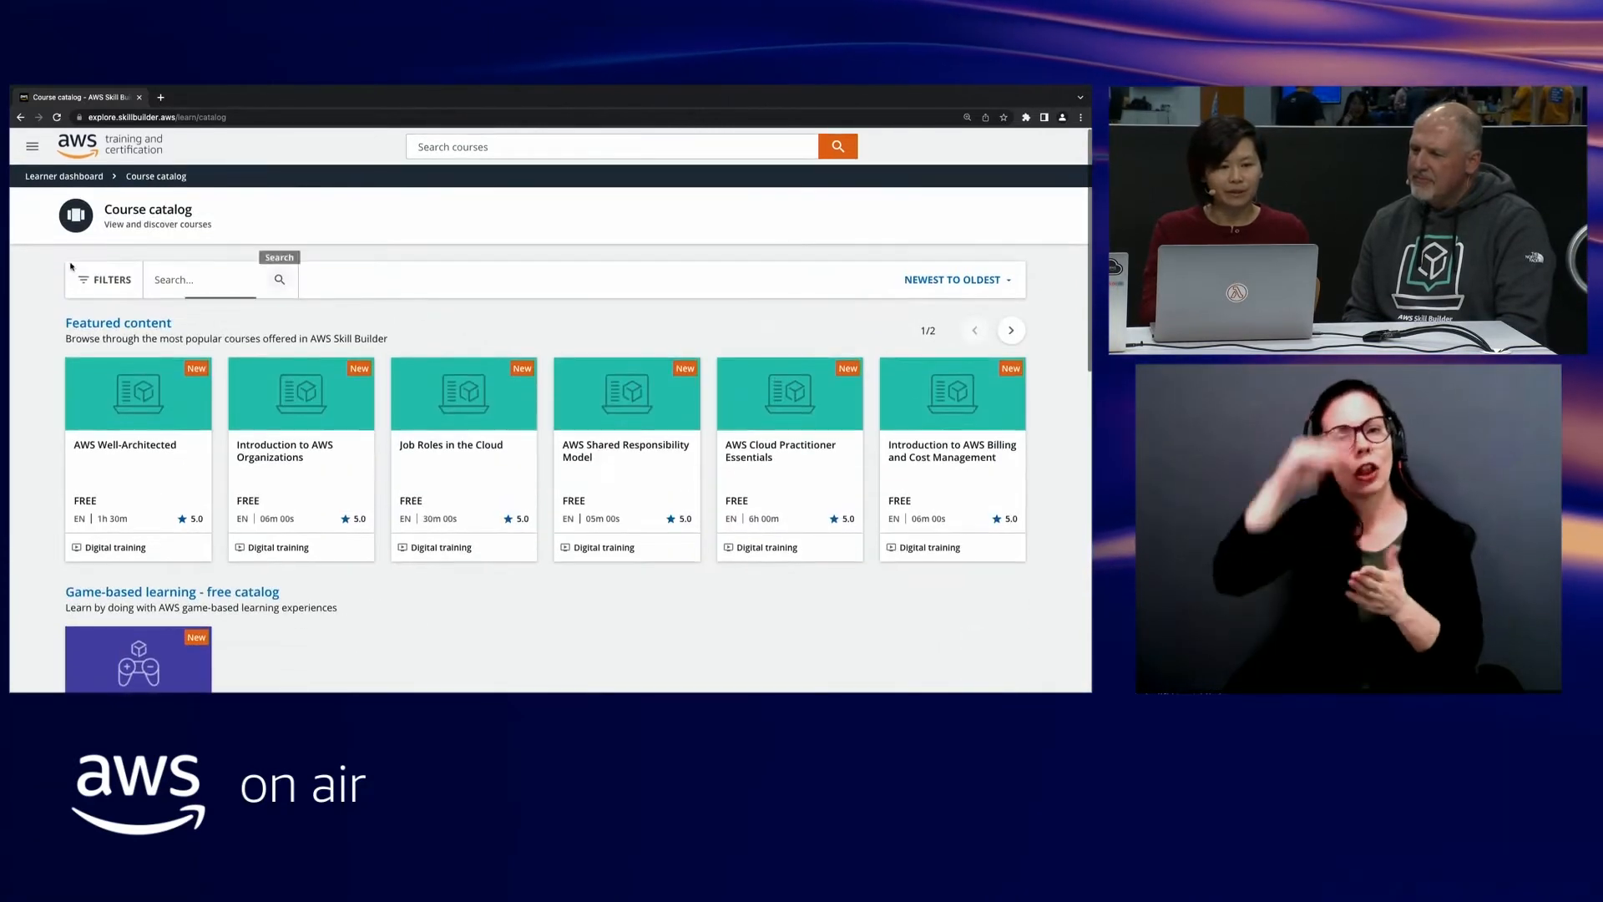
{"action": "left_click", "coordinate": [104, 279]}
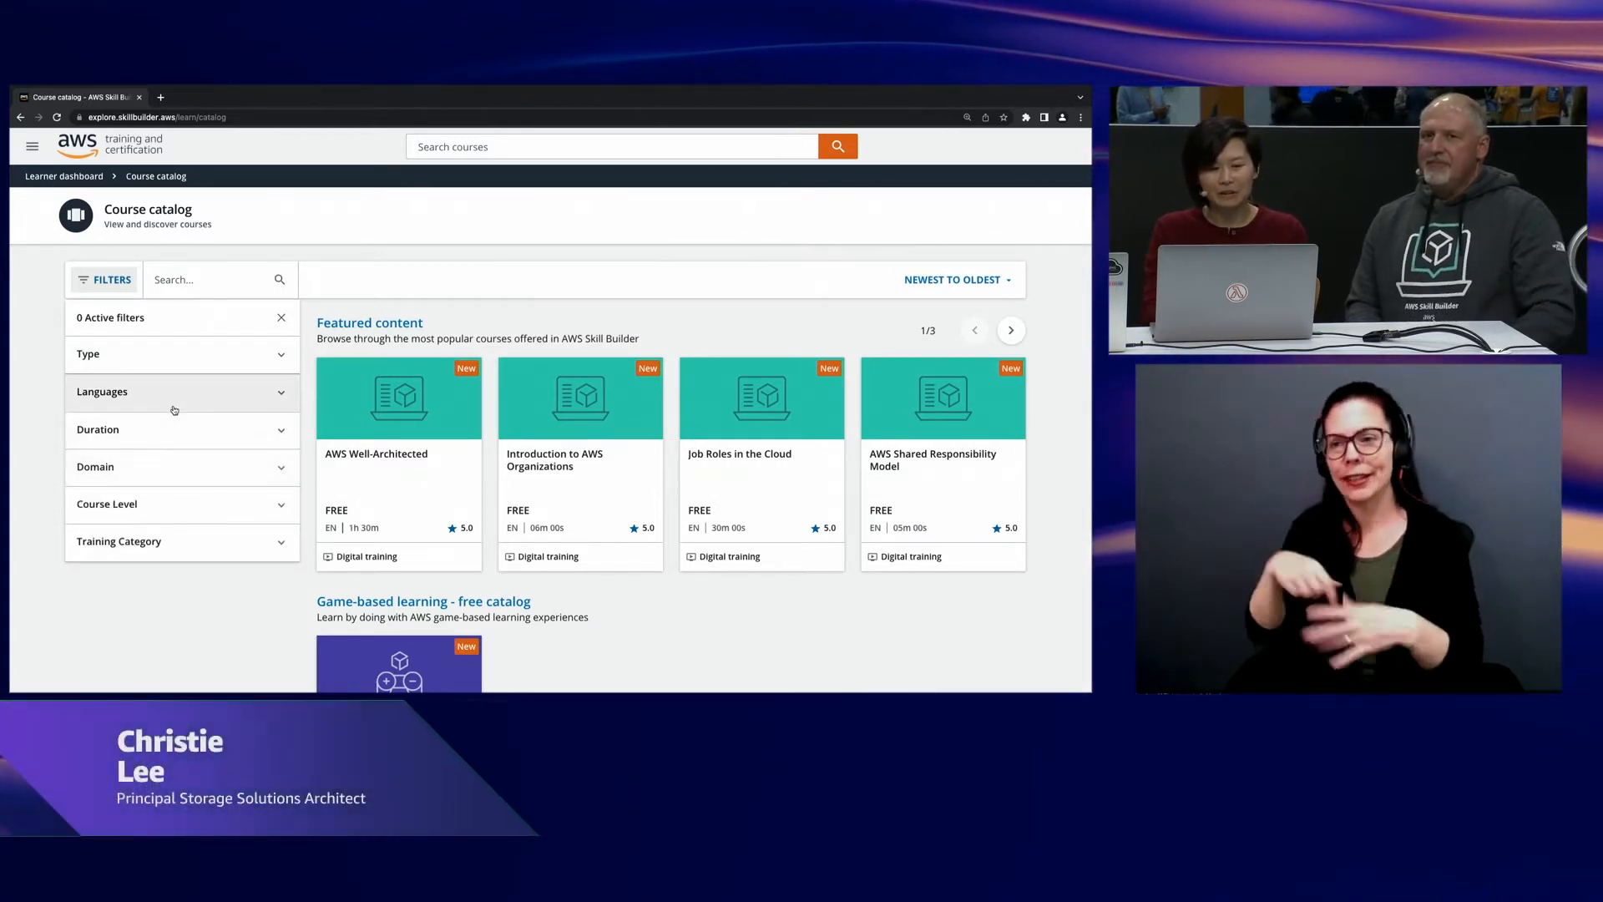
{"action": "left_click", "coordinate": [182, 391]}
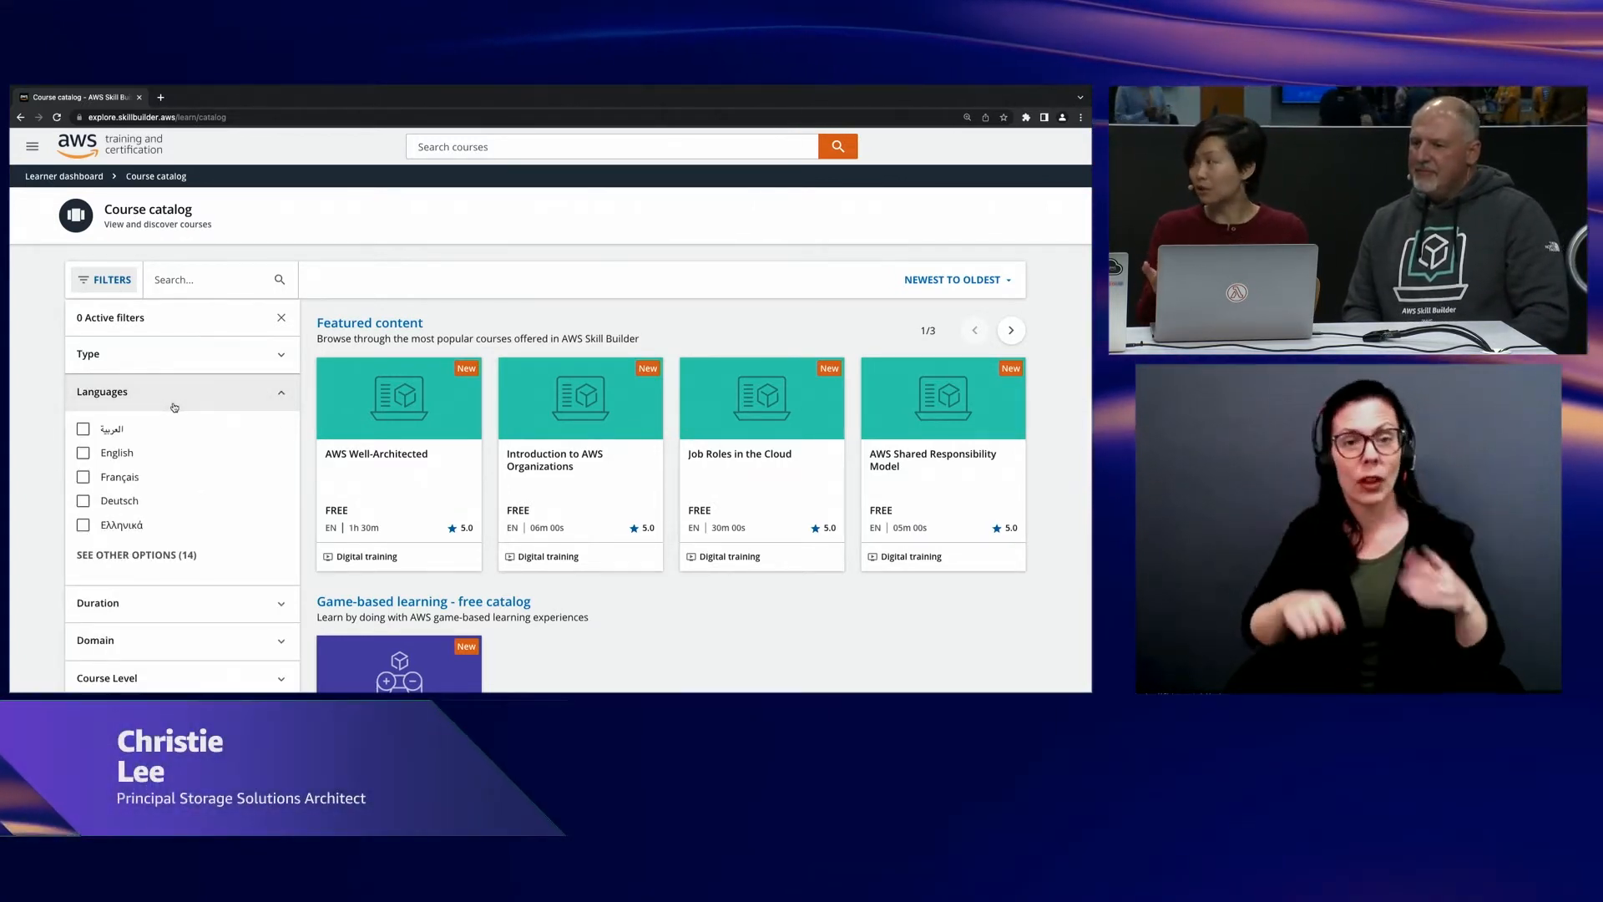
{"action": "left_click", "coordinate": [173, 354]}
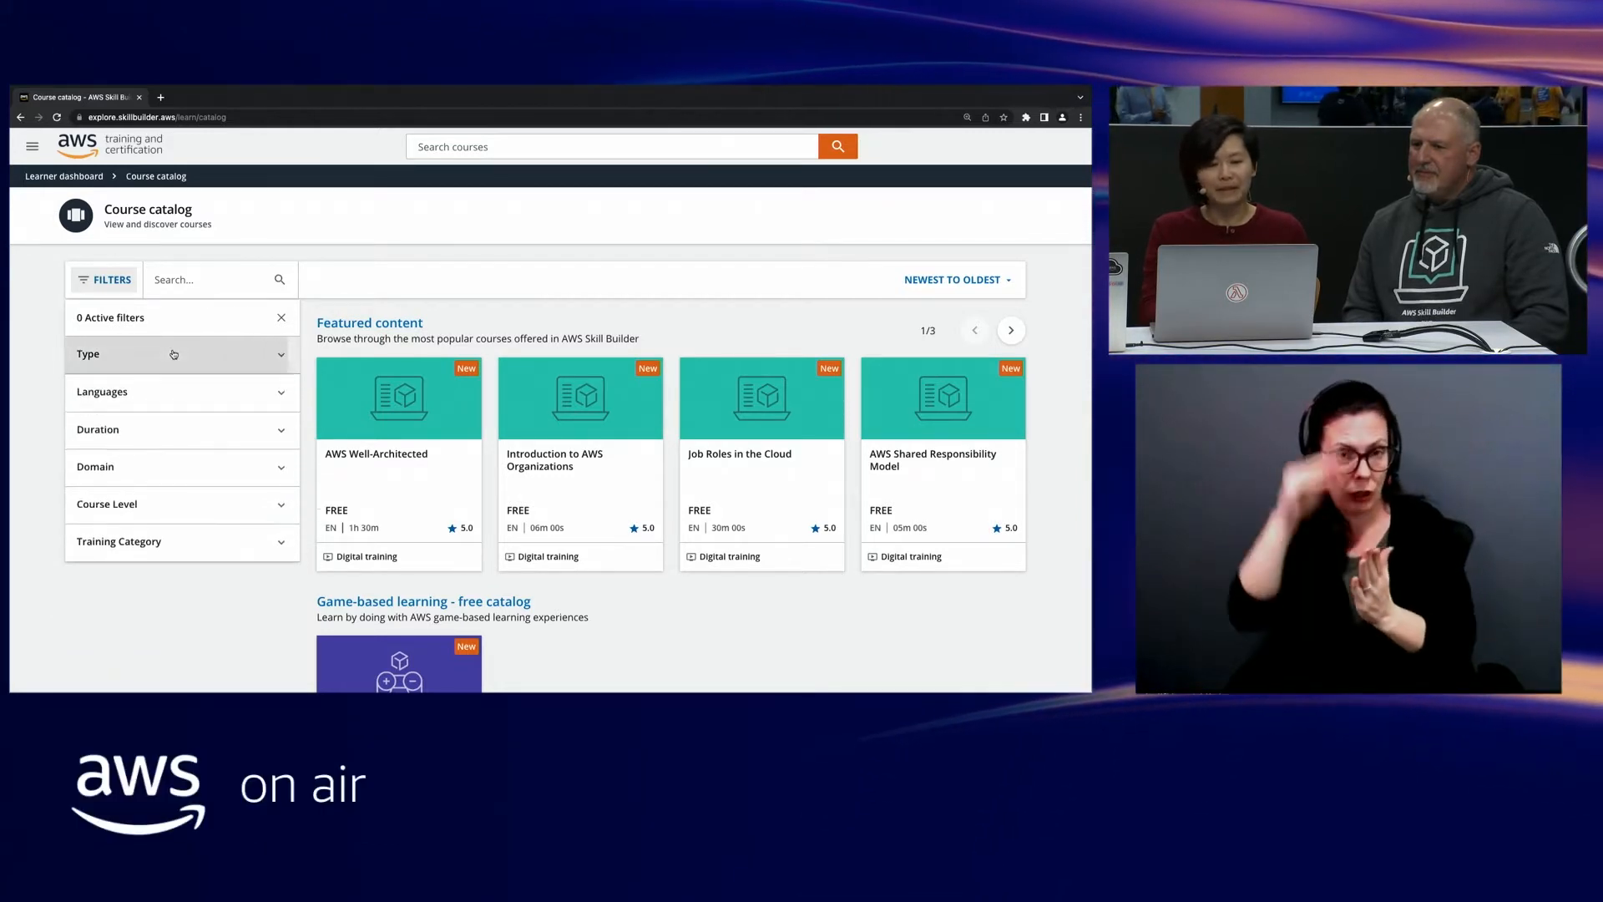
{"action": "left_click", "coordinate": [205, 278]}
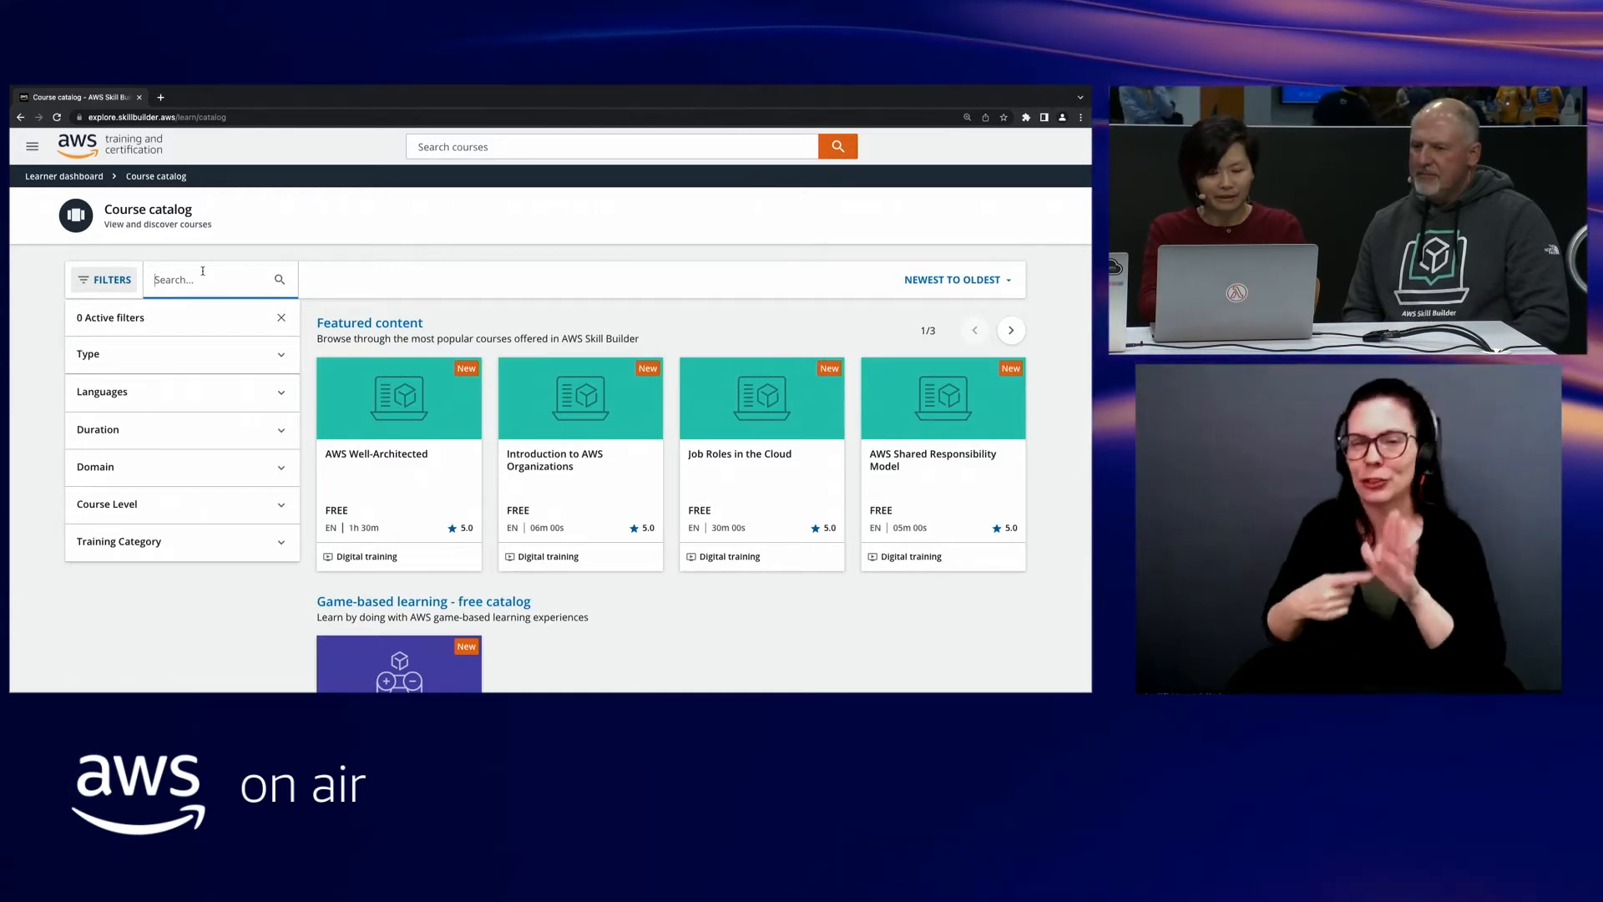
- Search the catalog for 'storage learning plan' to list the six storage plans
{"action": "type", "text": "storage learning plan"}
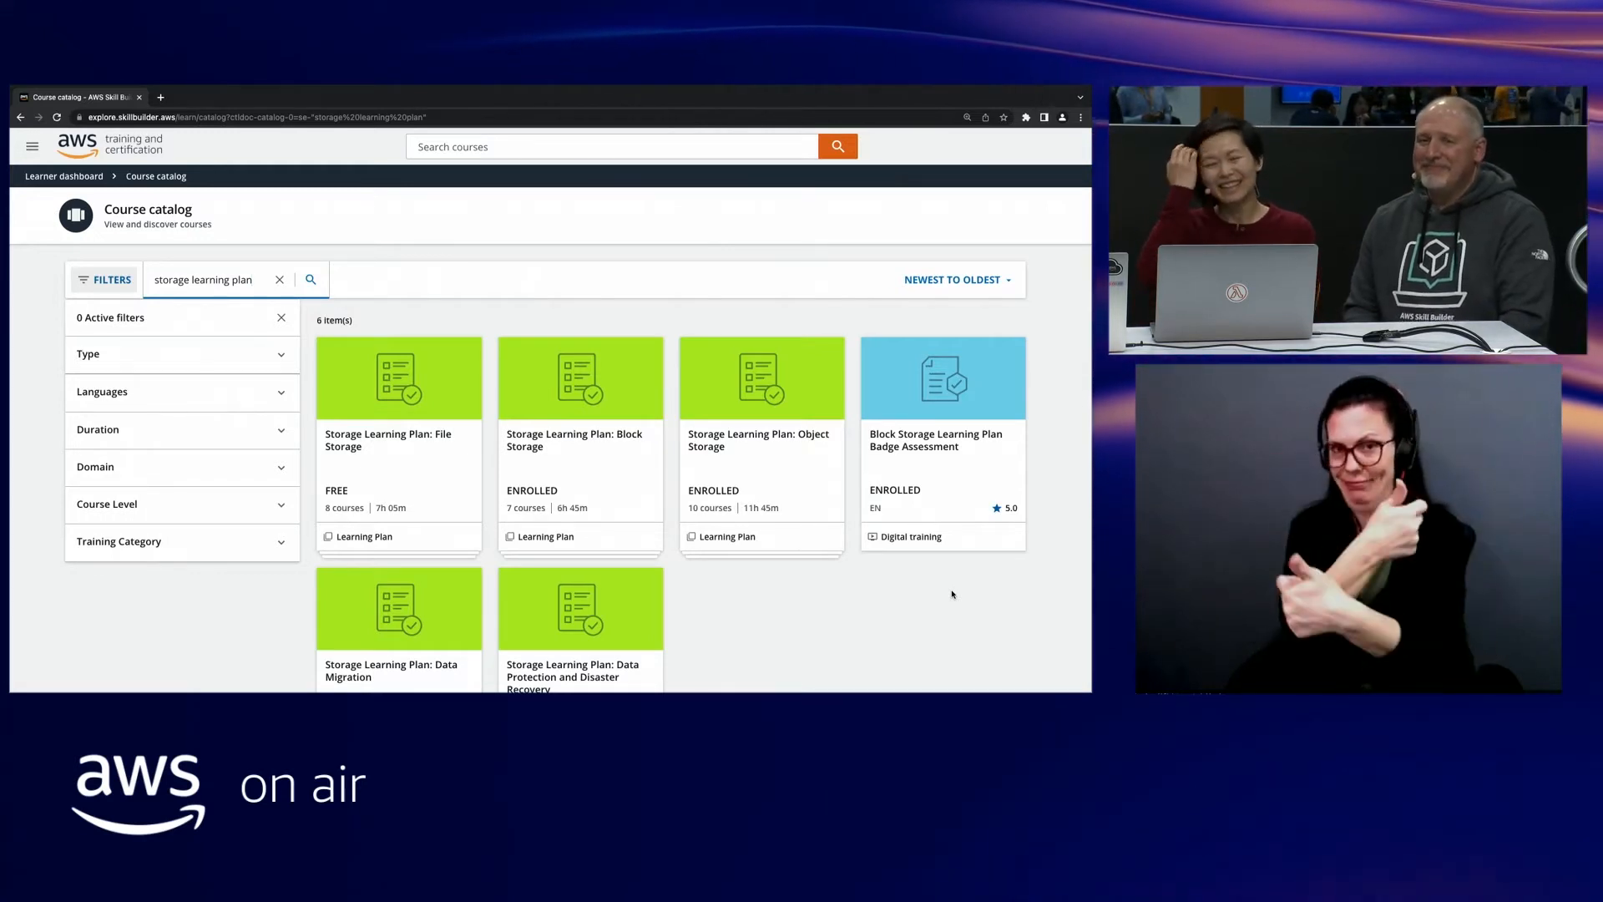
{"action": "mouse_move", "coordinate": [756, 455]}
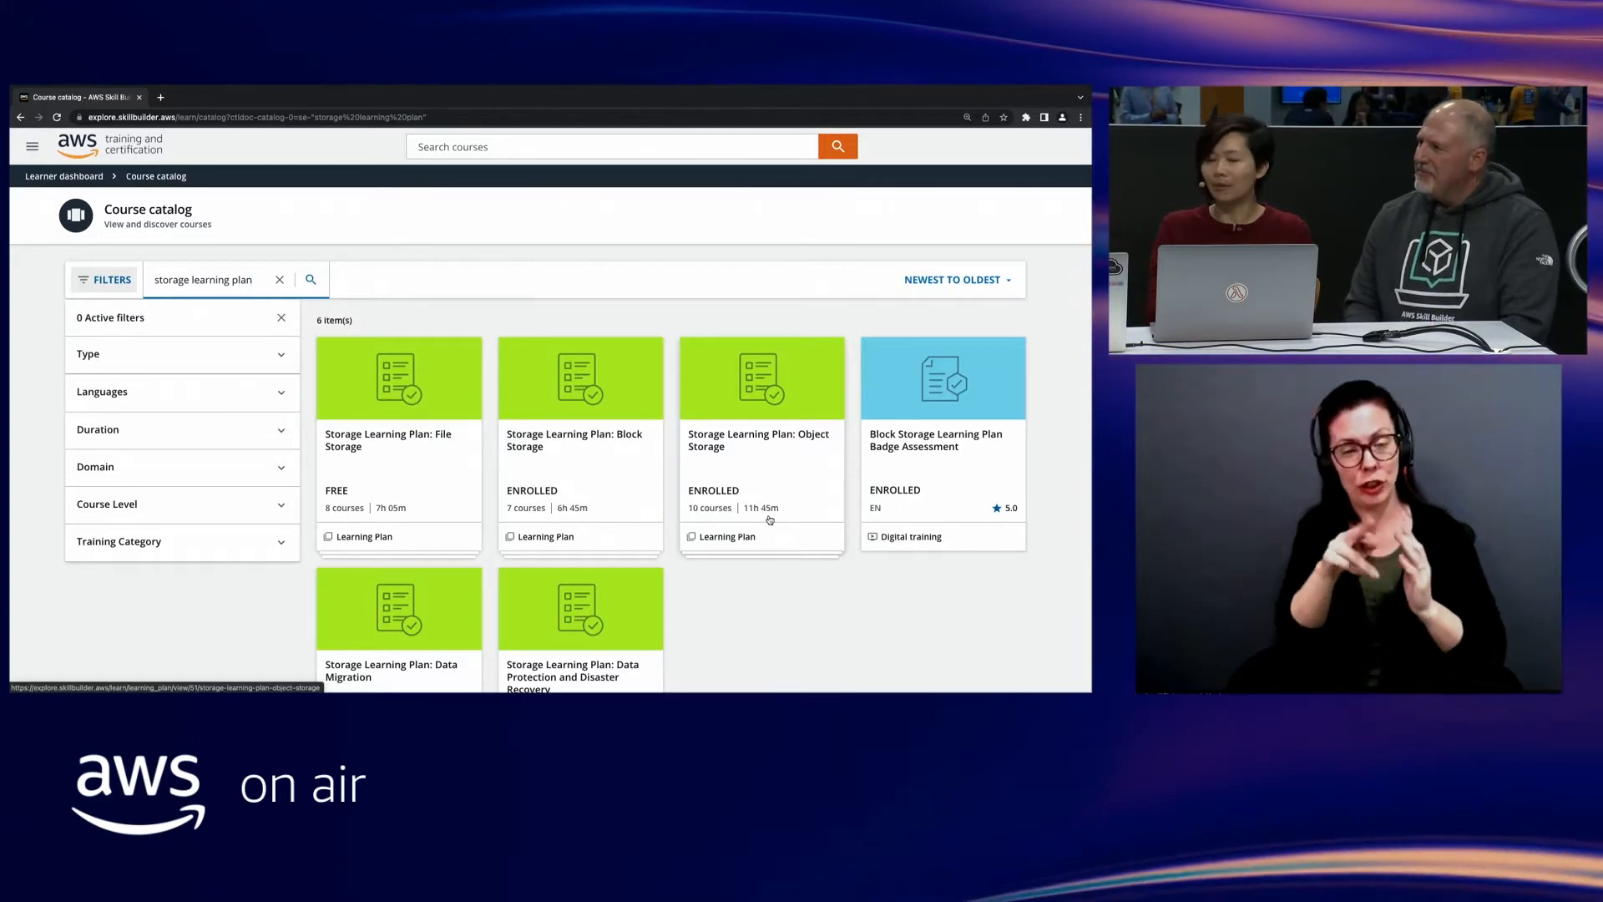
- Open Storage Learning Plan: Object Storage and scroll to its Badge Assessment entry
{"action": "left_click", "coordinate": [761, 440]}
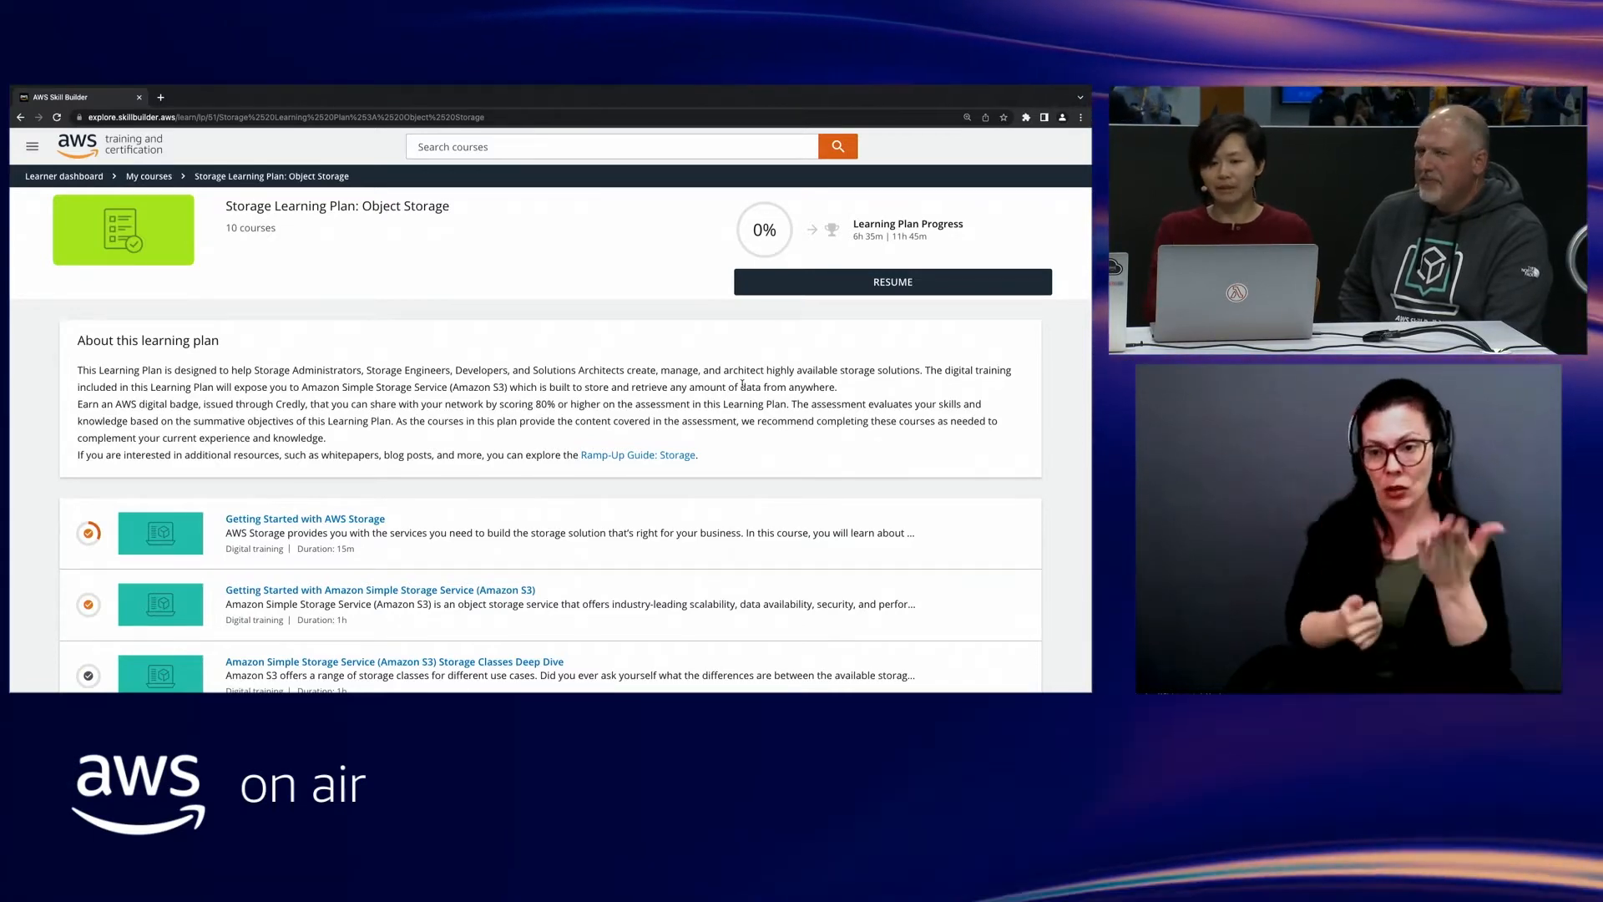
{"action": "scroll", "scroll_direction": "down", "scroll_amount": 3}
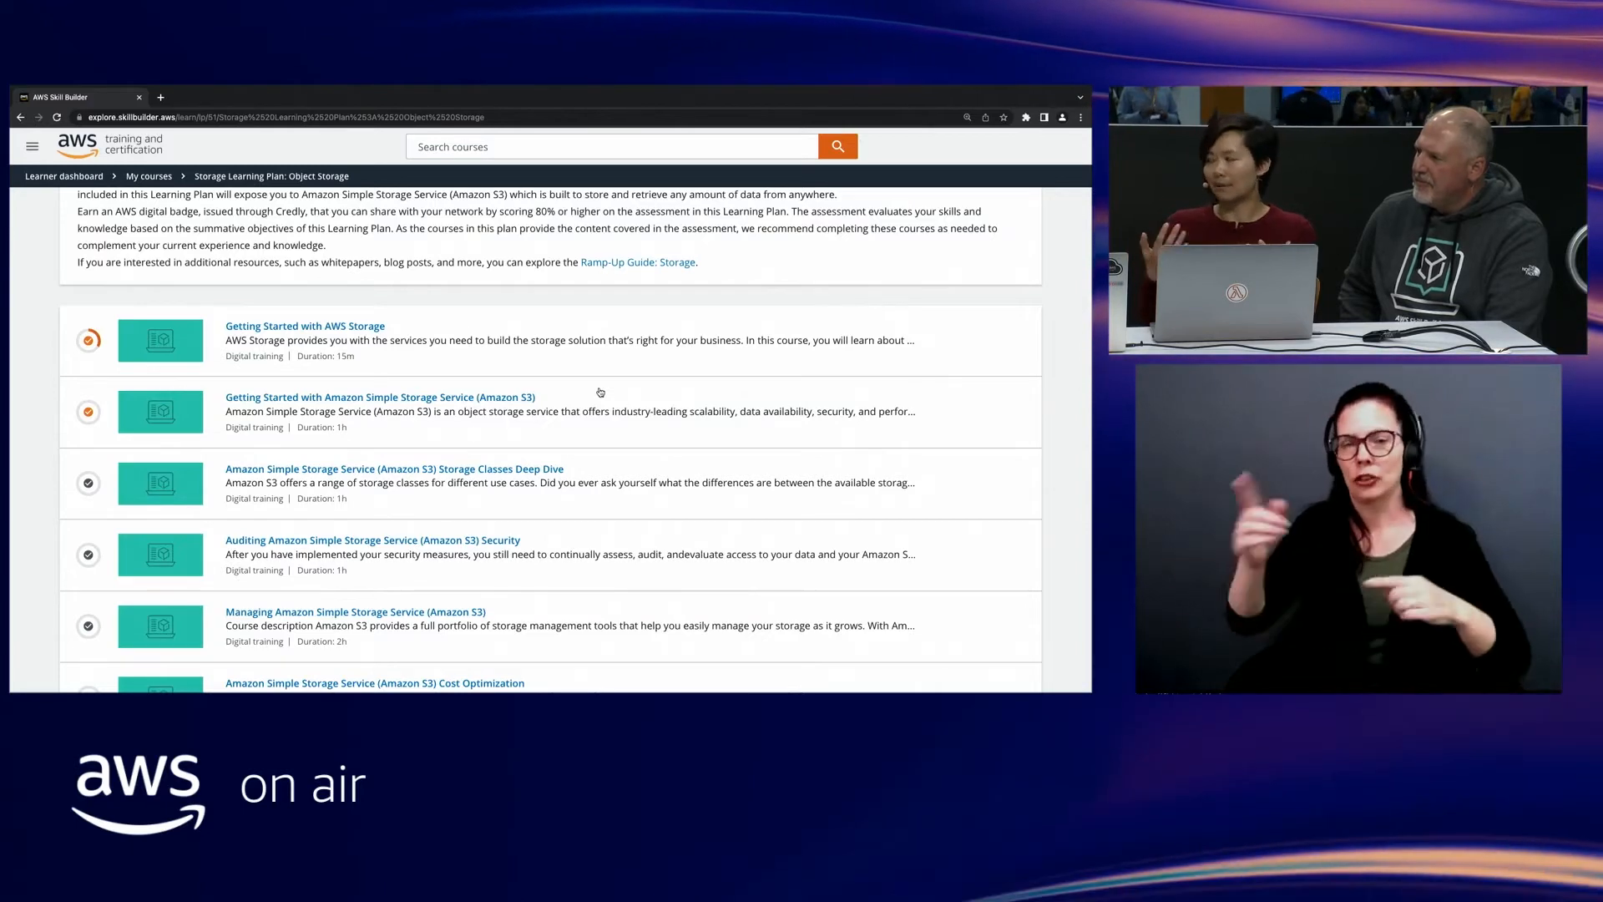
{"action": "scroll", "scroll_direction": "down", "scroll_amount": 3}
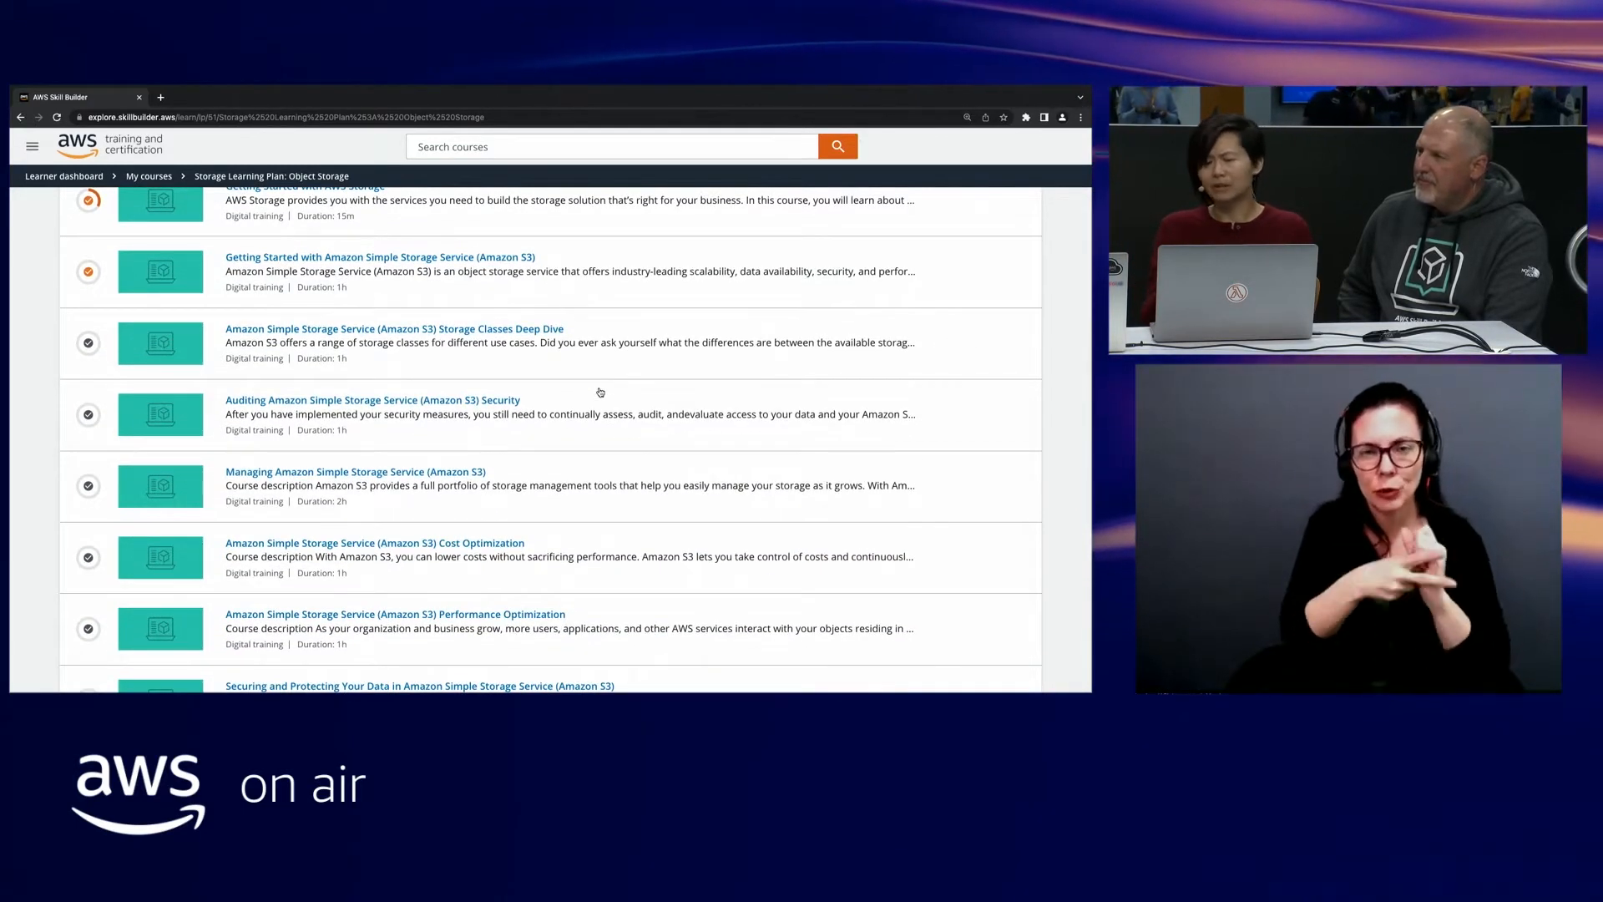
{"action": "scroll", "scroll_direction": "down", "scroll_amount": 3}
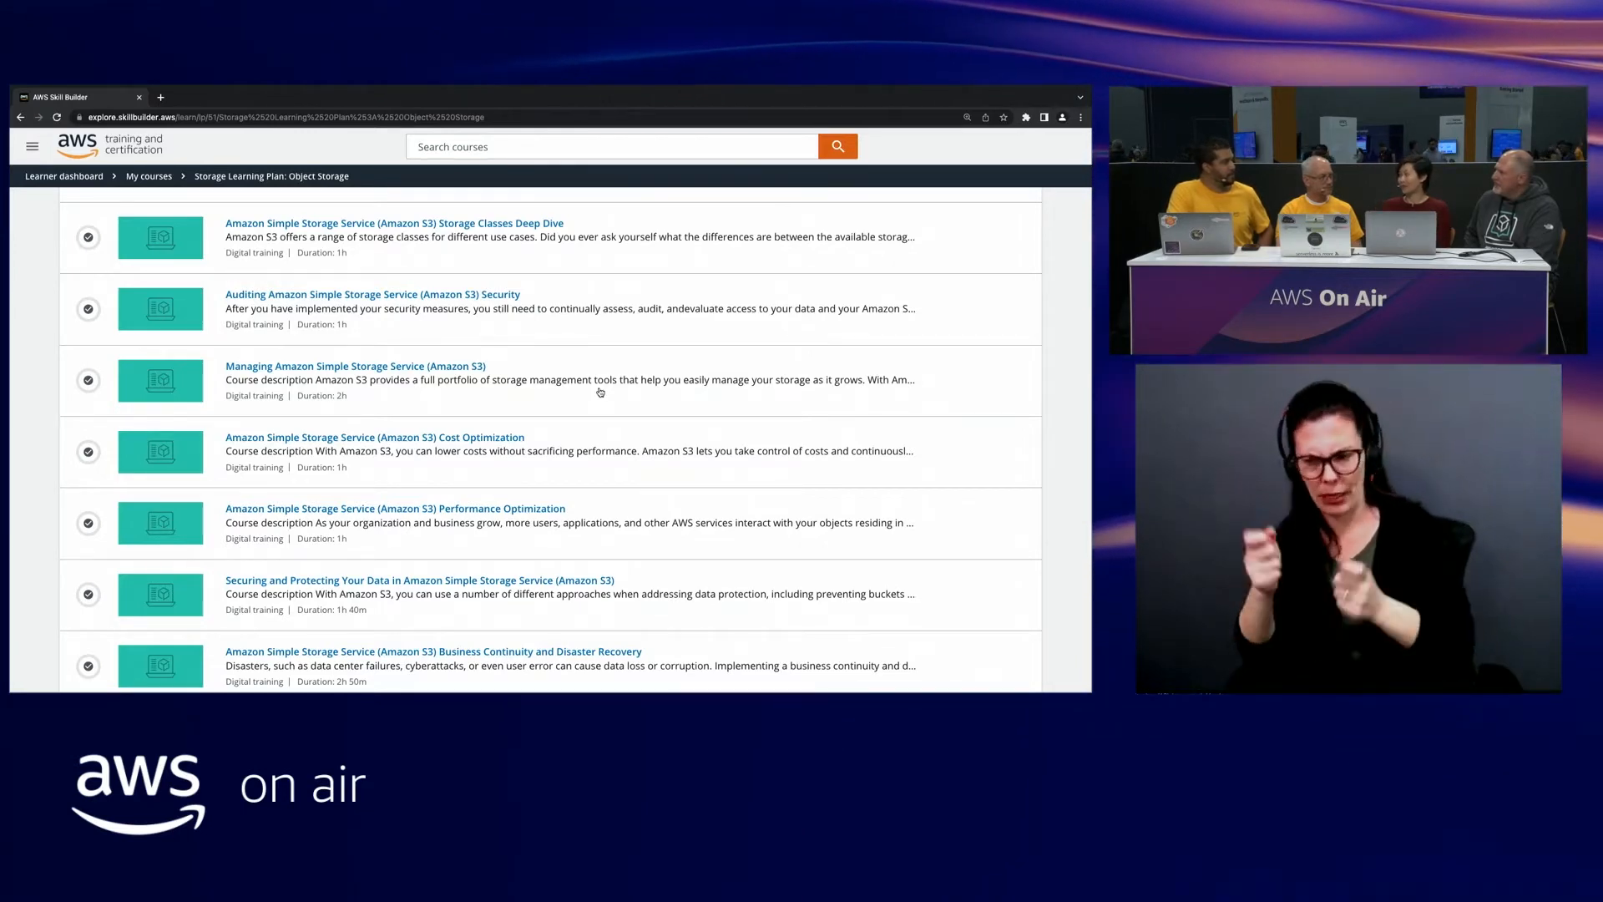
{"action": "scroll", "scroll_direction": "down", "scroll_amount": 3}
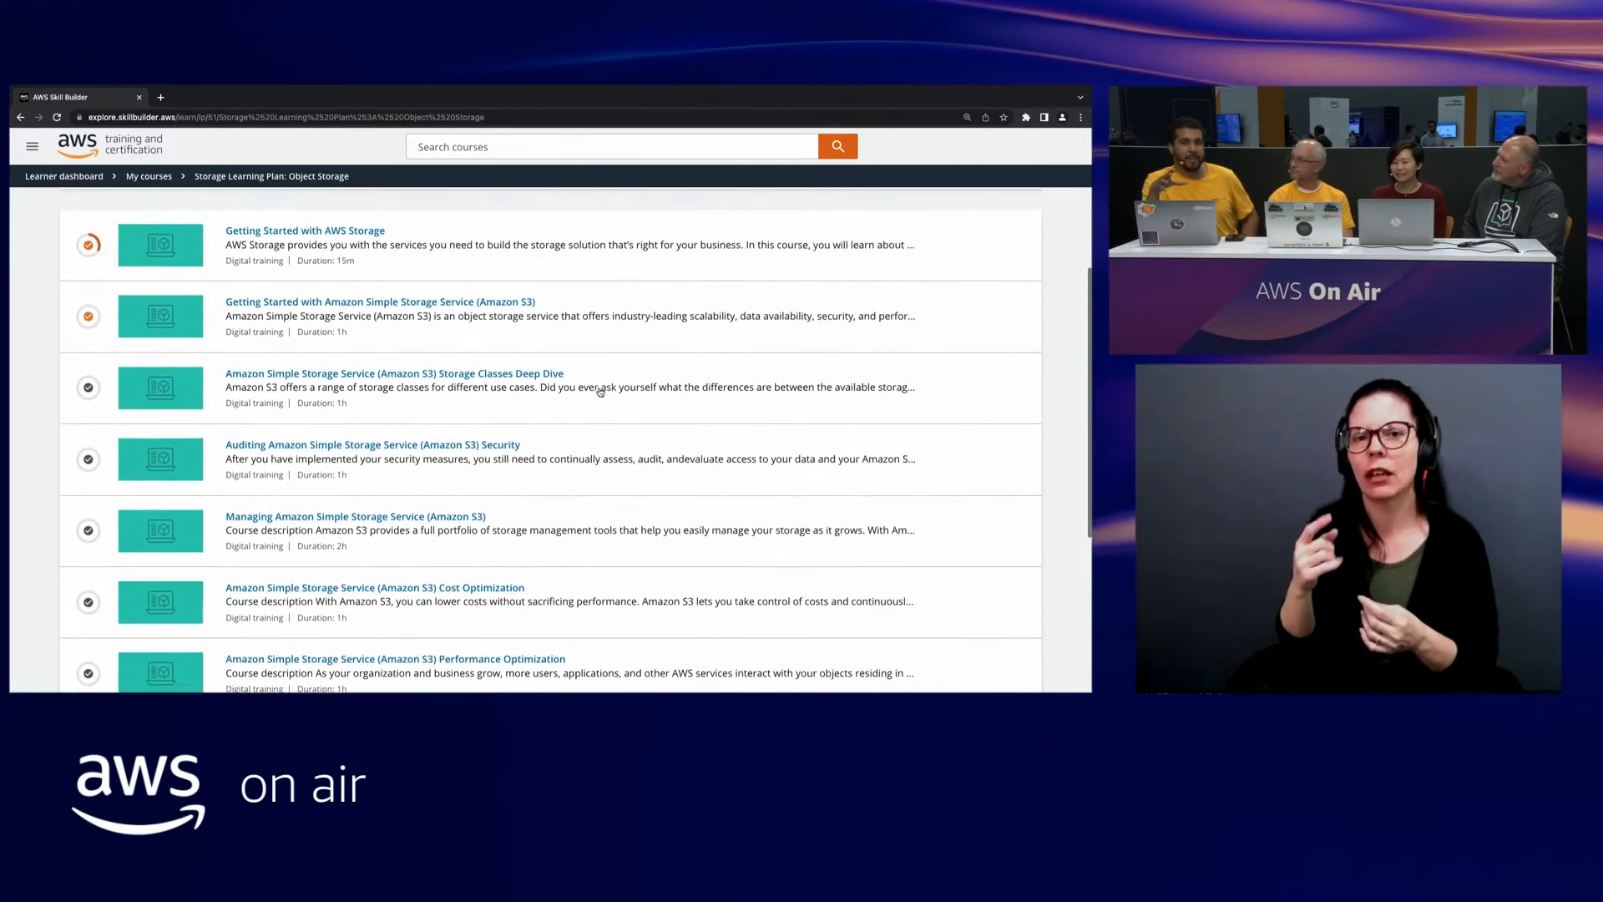
{"action": "scroll", "scroll_direction": "up", "scroll_amount": 3}
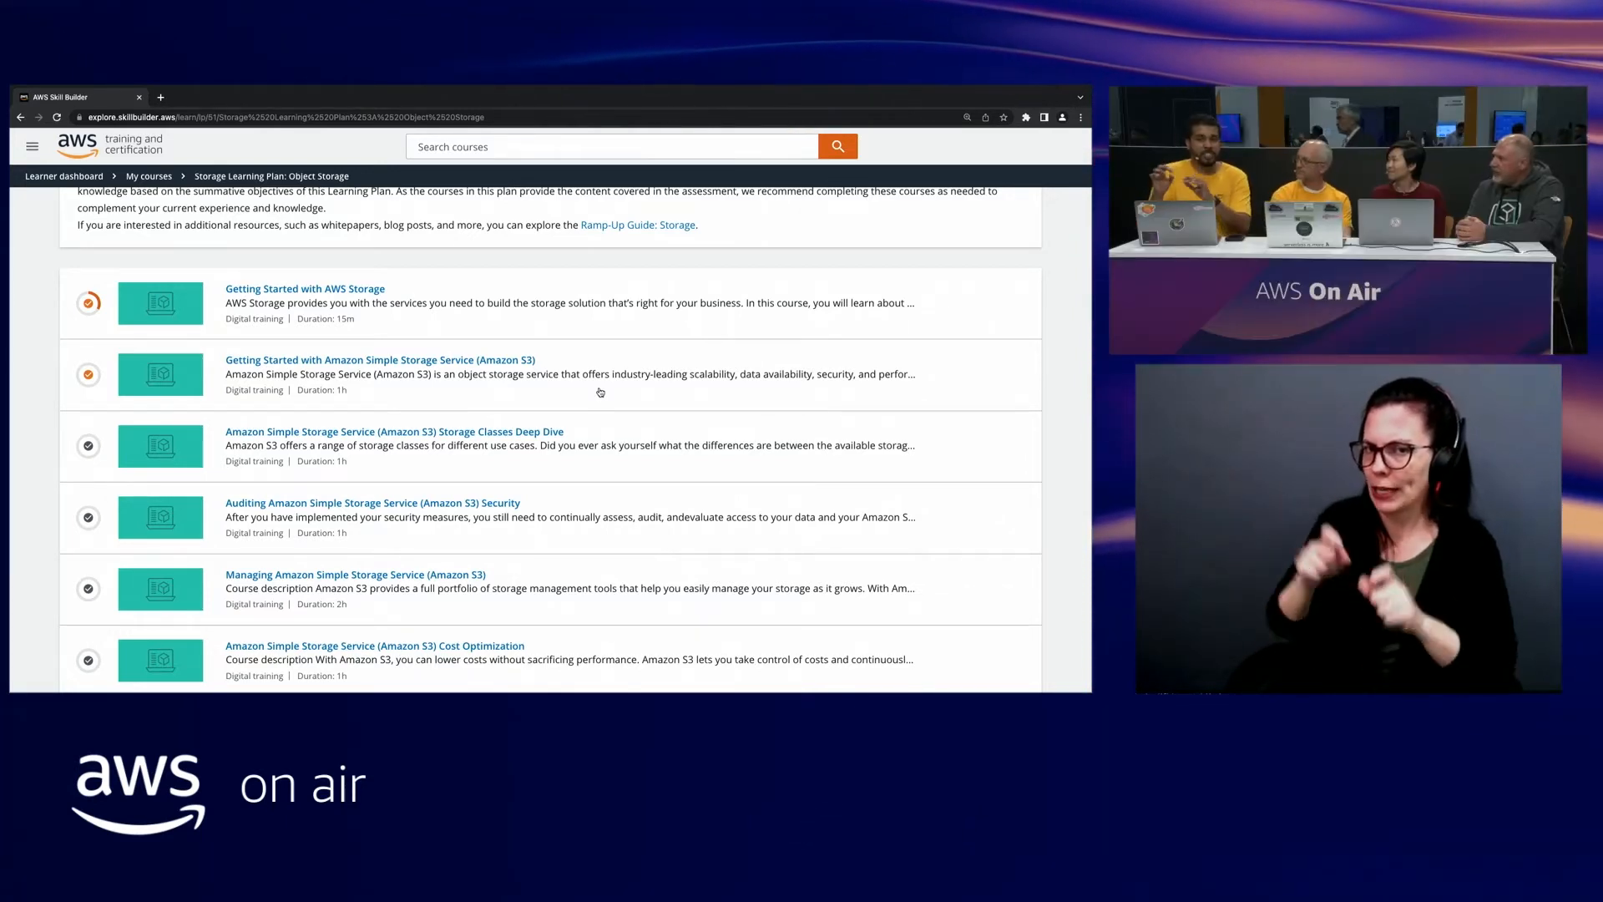
{"action": "scroll", "scroll_direction": "down", "scroll_amount": 3}
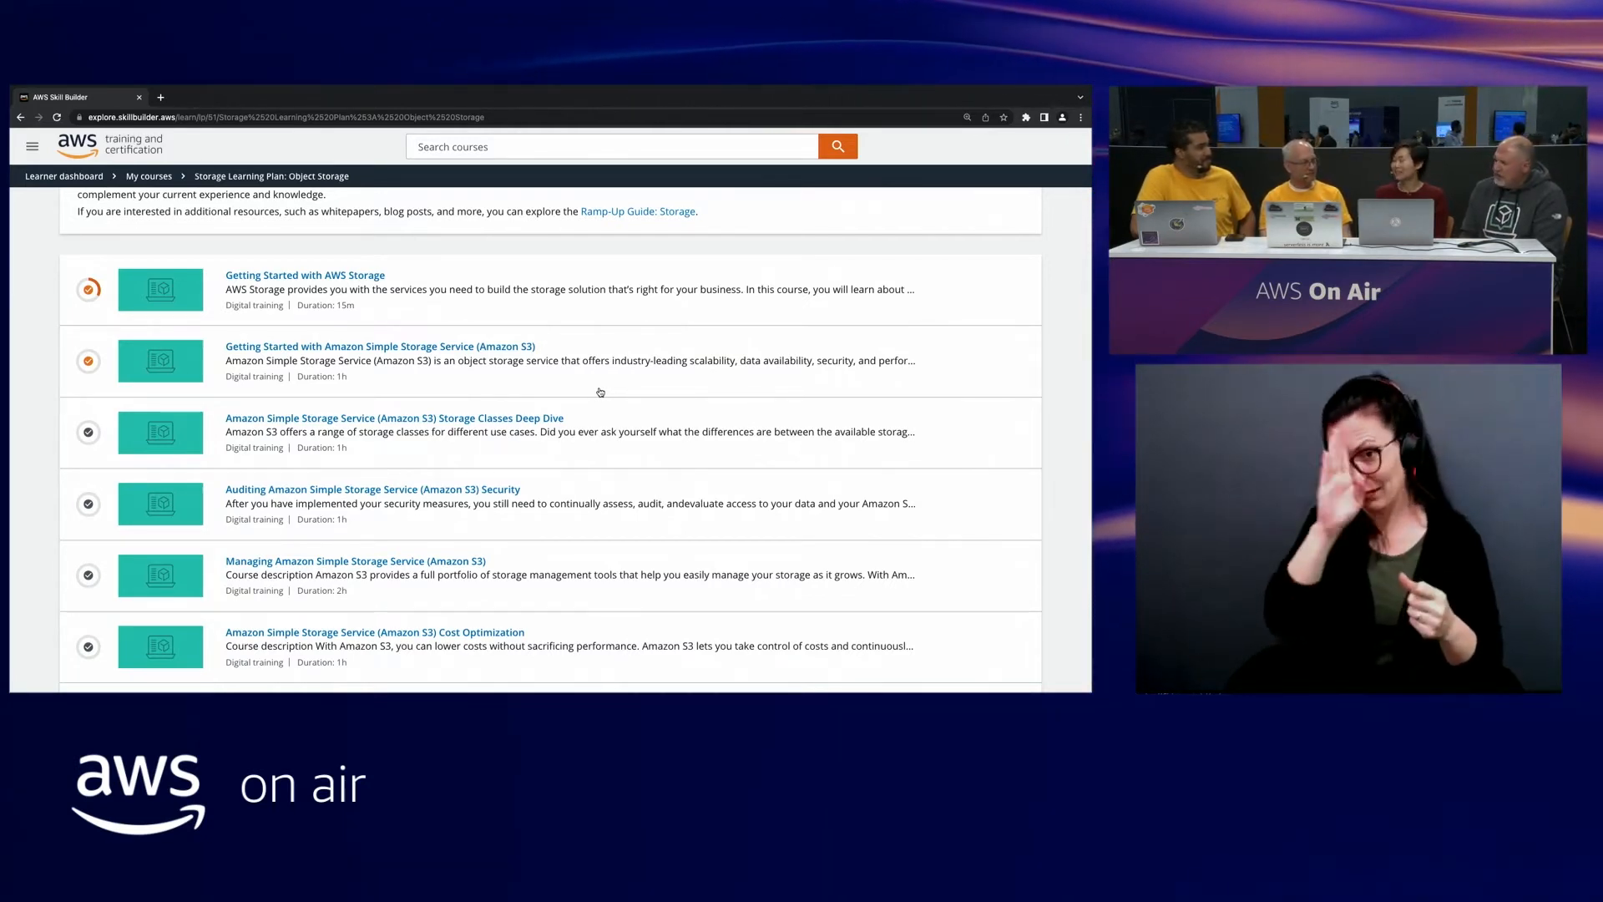
{"action": "scroll", "scroll_direction": "down", "scroll_amount": 3}
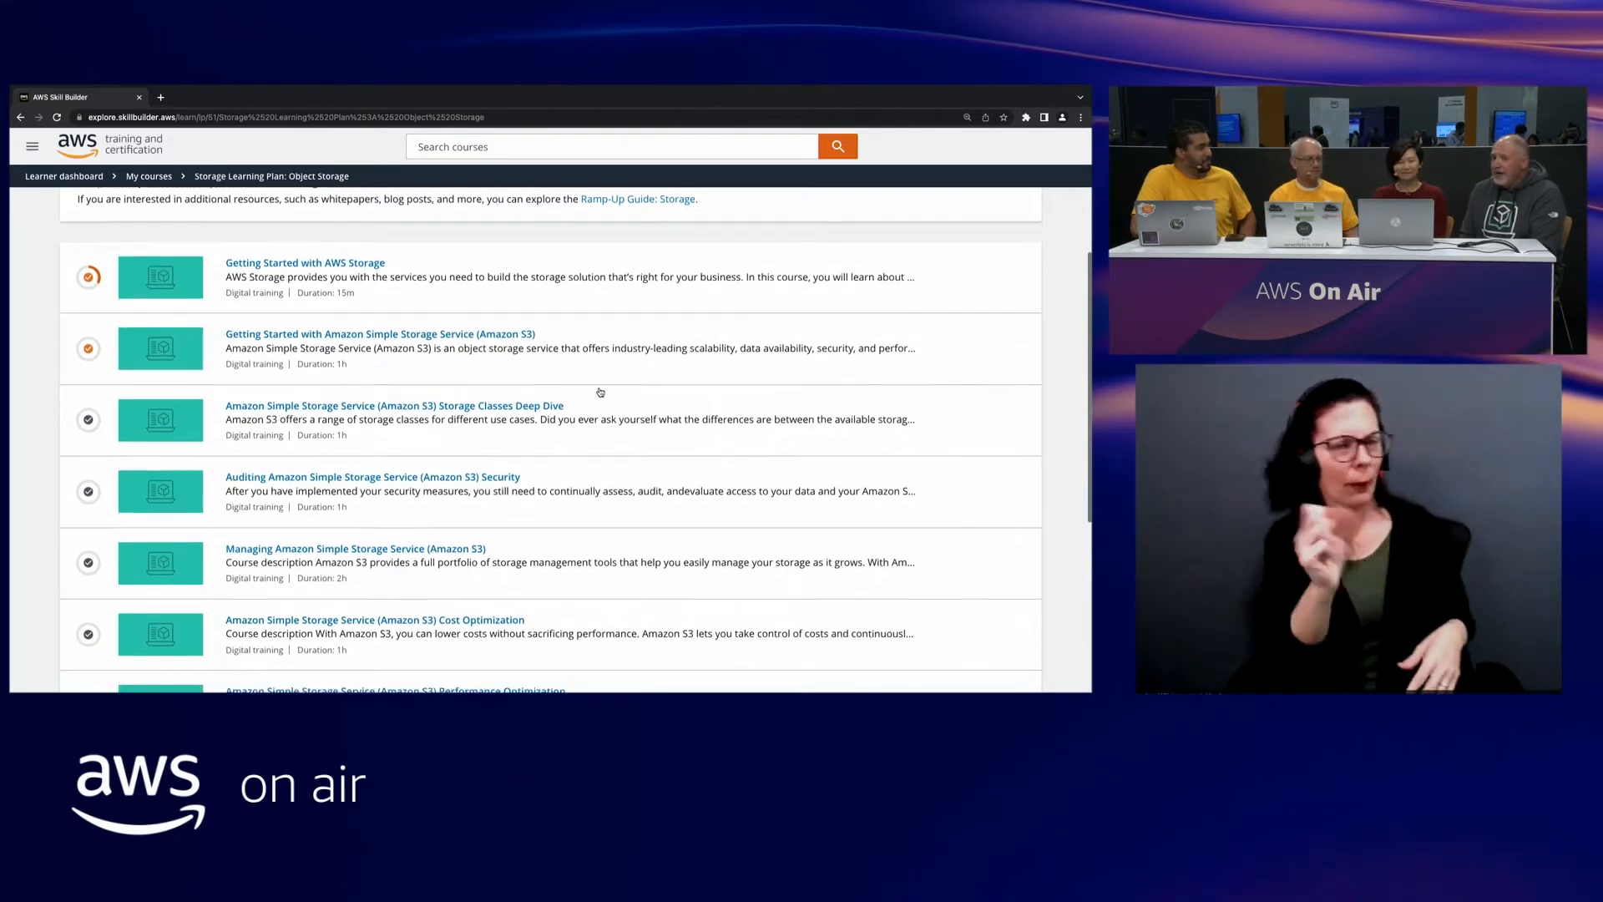
{"action": "scroll", "scroll_direction": "down", "scroll_amount": 3}
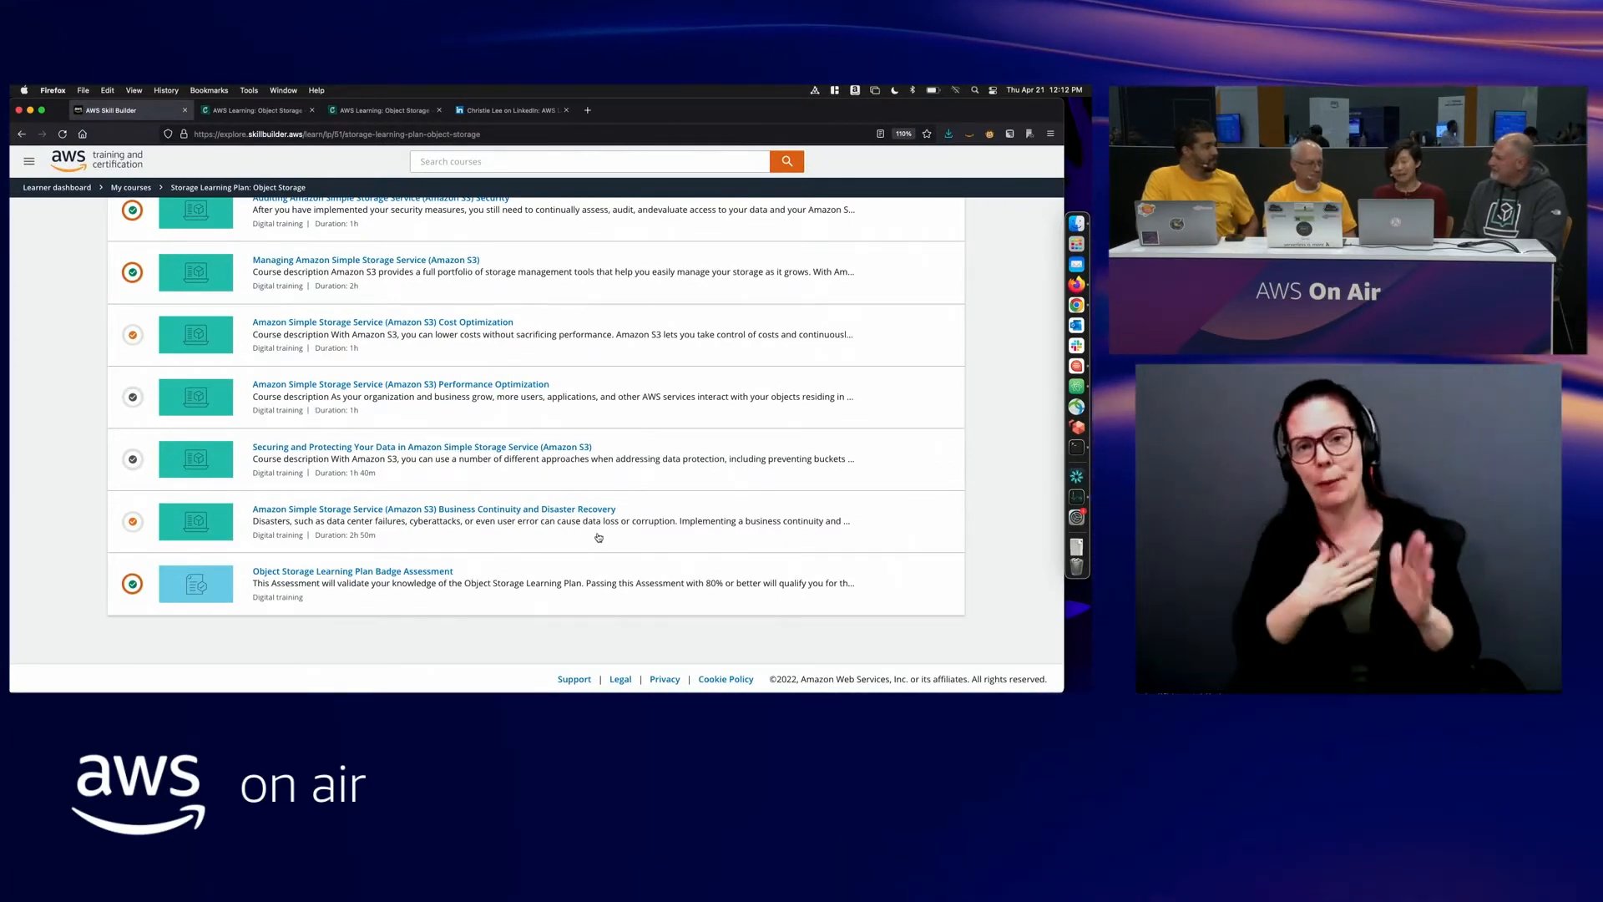
{"action": "left_click", "coordinate": [352, 570]}
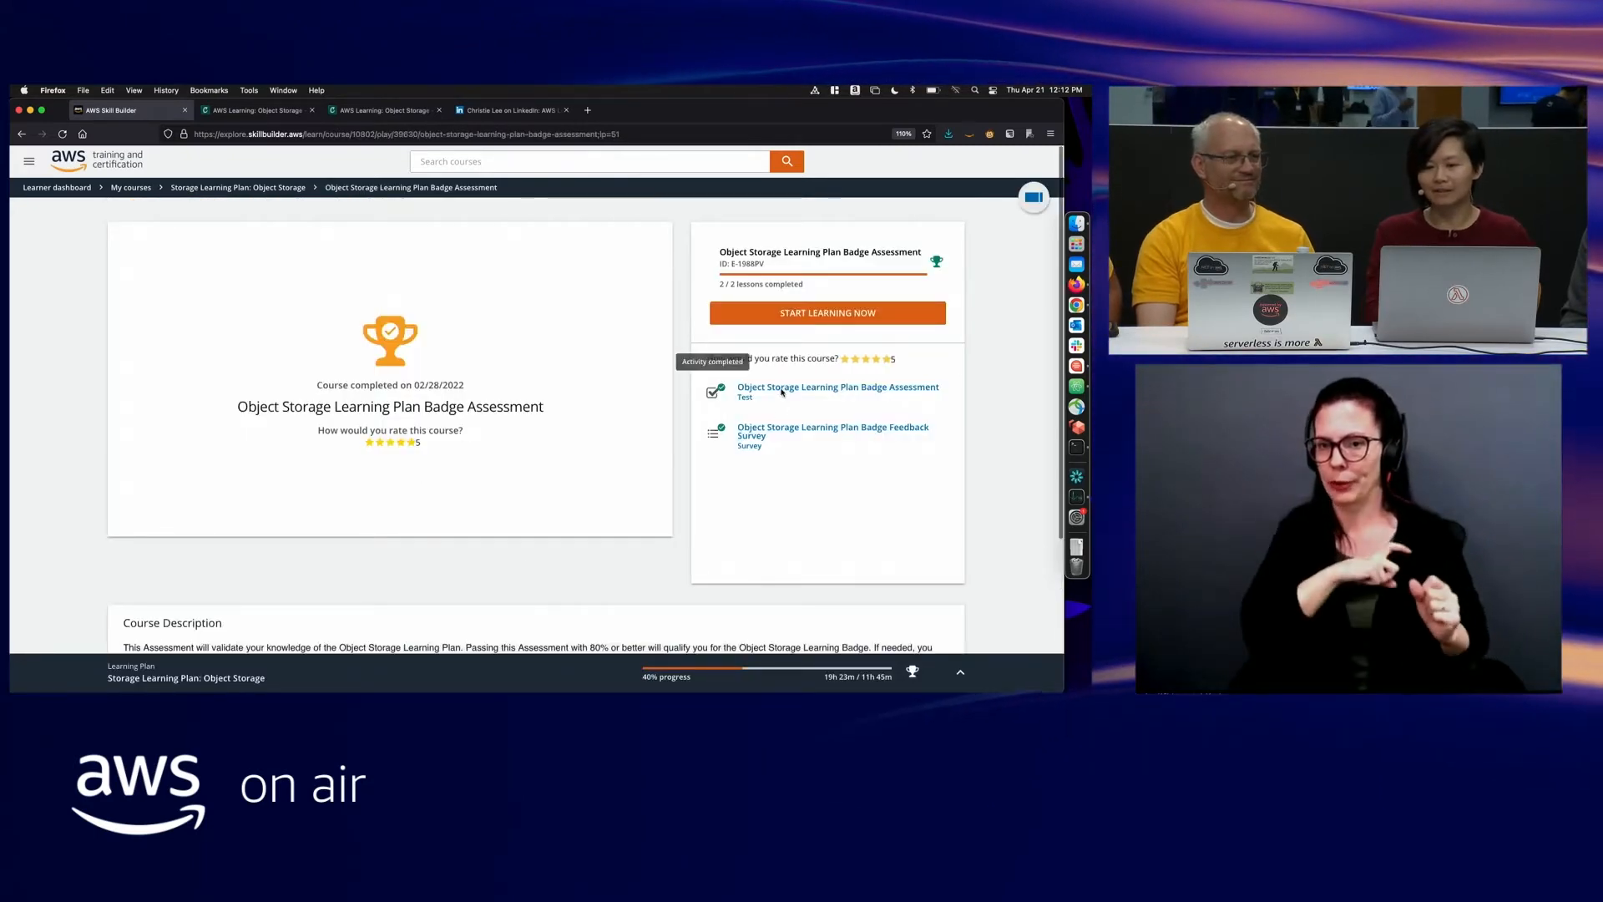
{"action": "left_click", "coordinate": [836, 391]}
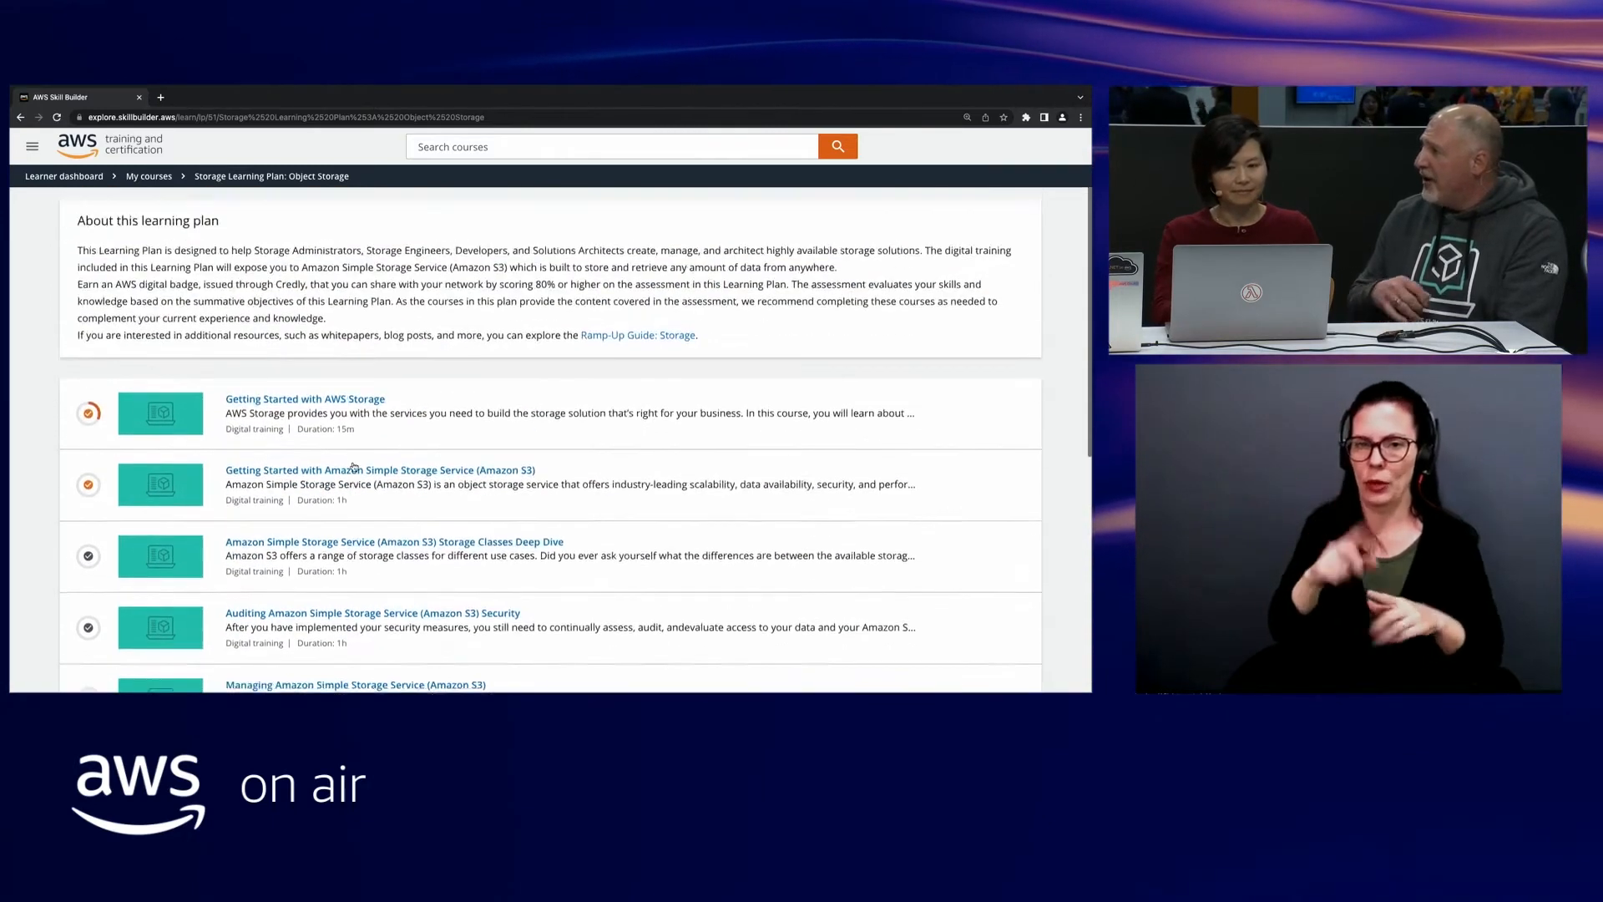
- Scroll the Object Storage plan page to show the final Badge Assessment
{"action": "scroll", "scroll_direction": "up", "scroll_amount": 3}
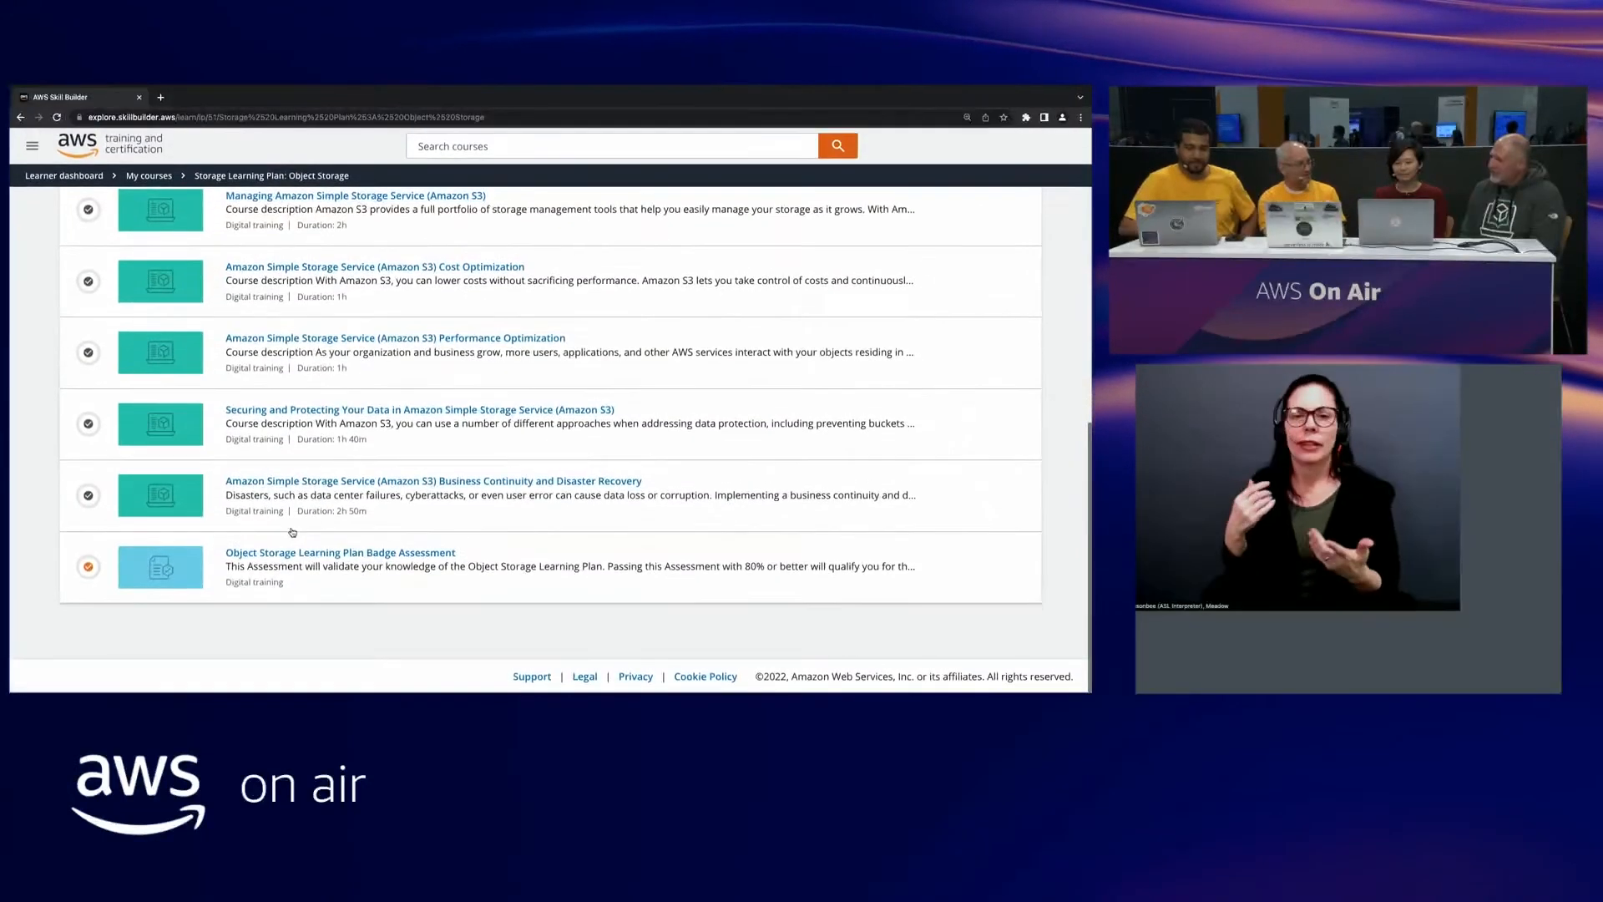
- Open the Object Storage Badge Assessment to view the passed 94.5% score and category results
{"action": "left_click", "coordinate": [340, 552]}
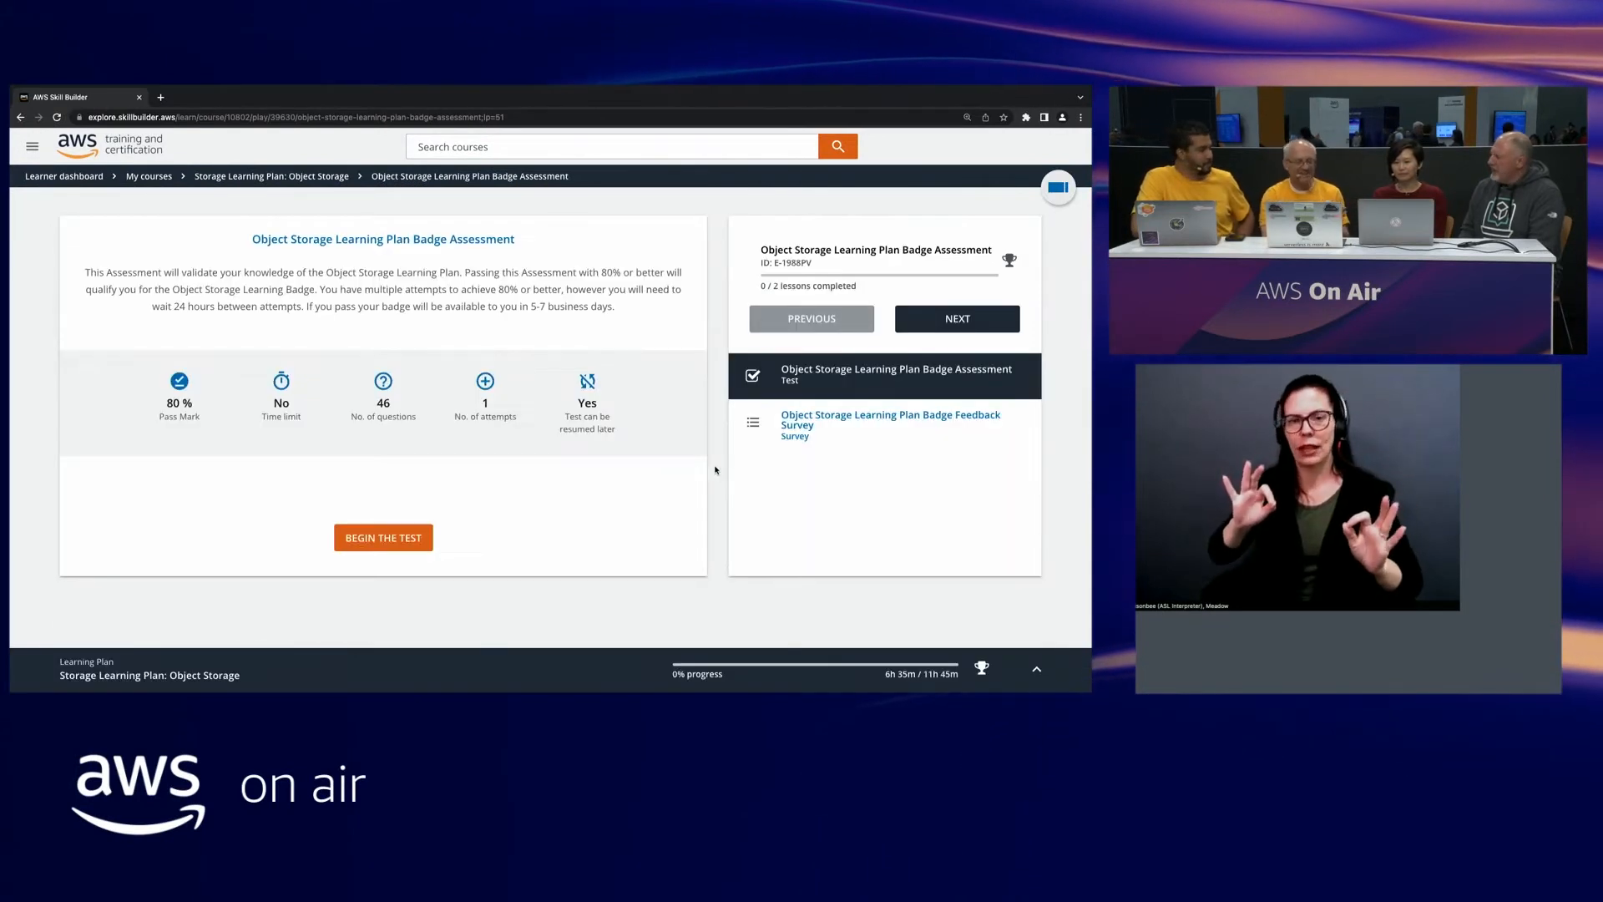
{"action": "scroll", "scroll_direction": "down", "scroll_amount": 3}
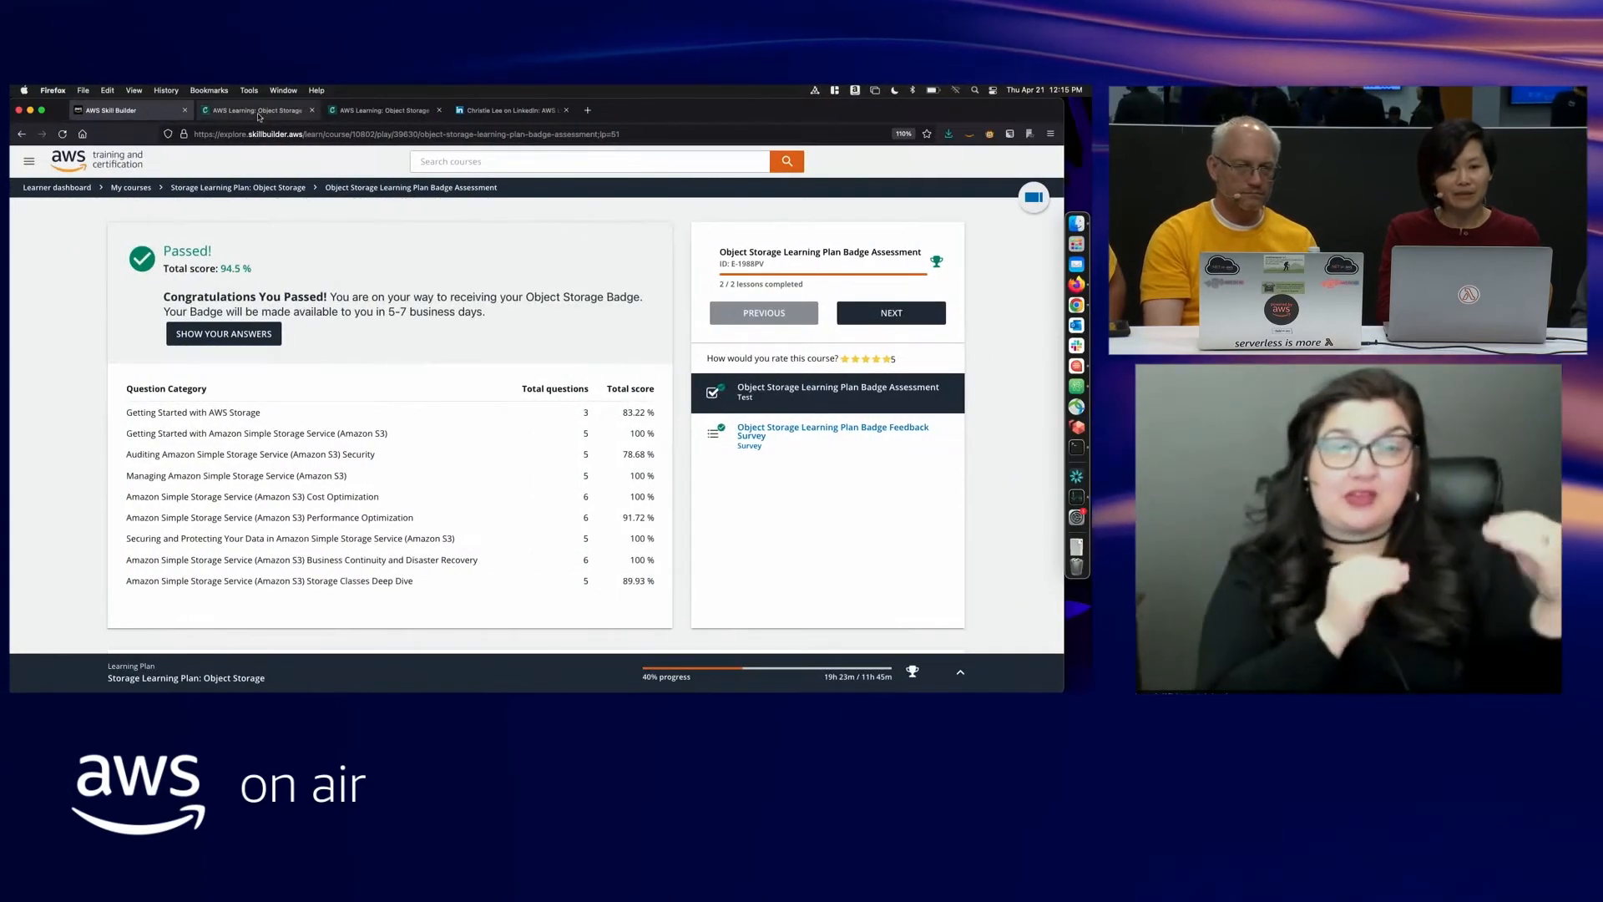
- Switch to the AWS Learning: Object Storage badge tab on Credly
{"action": "left_click", "coordinate": [257, 109]}
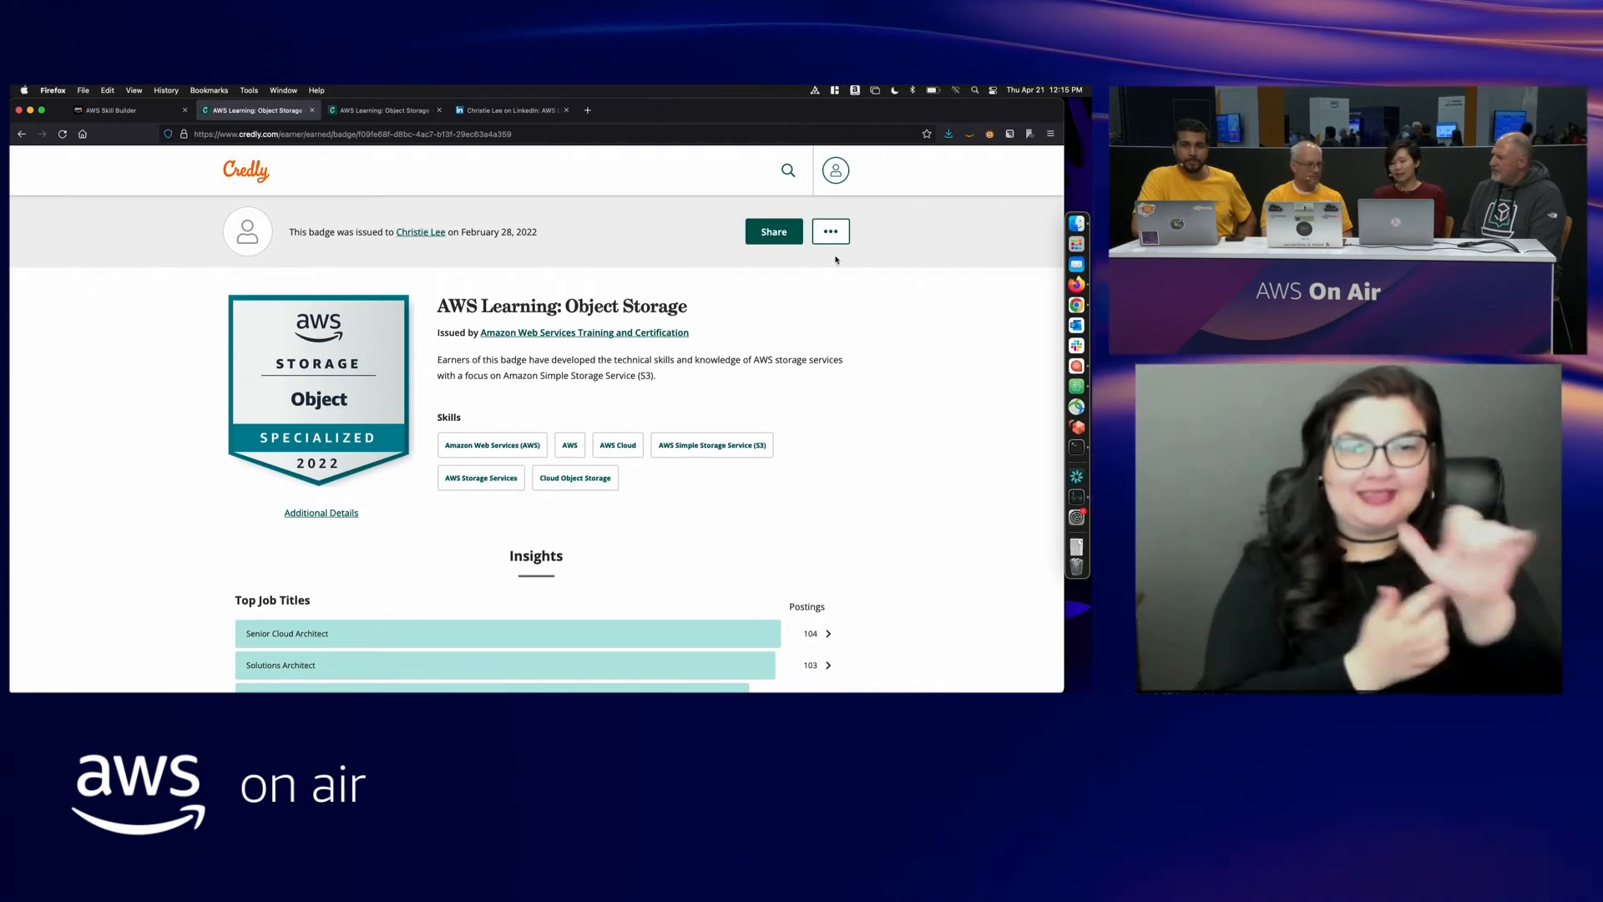
- View Credly's badge sharing options, then the LinkedIn post sharing the badge
{"action": "left_click", "coordinate": [773, 231]}
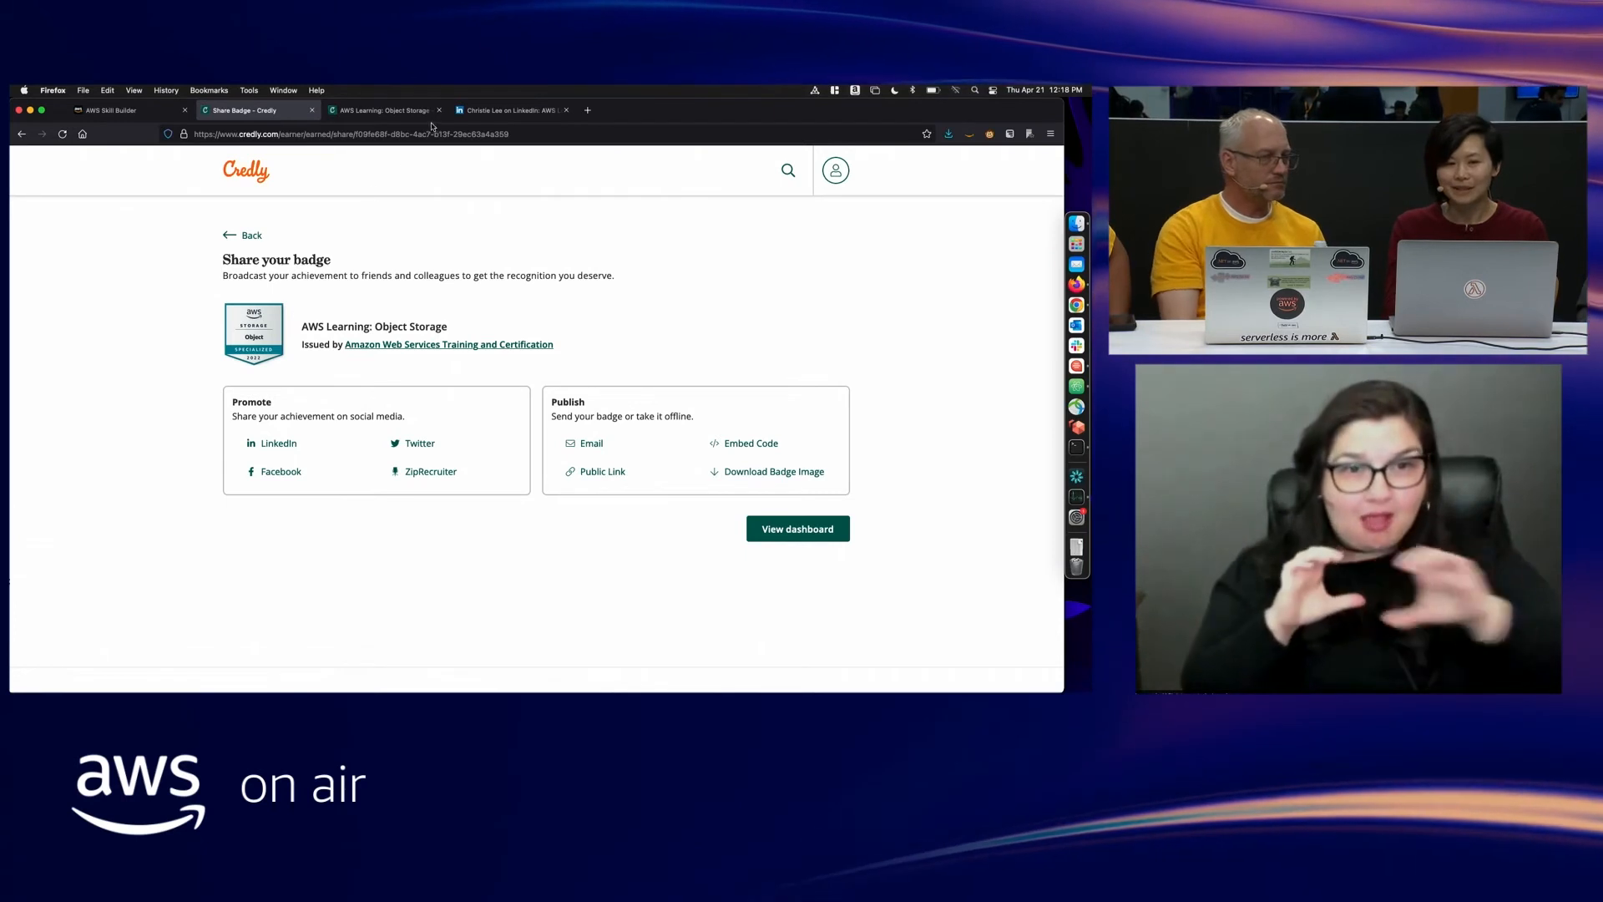
{"action": "left_click", "coordinate": [511, 110]}
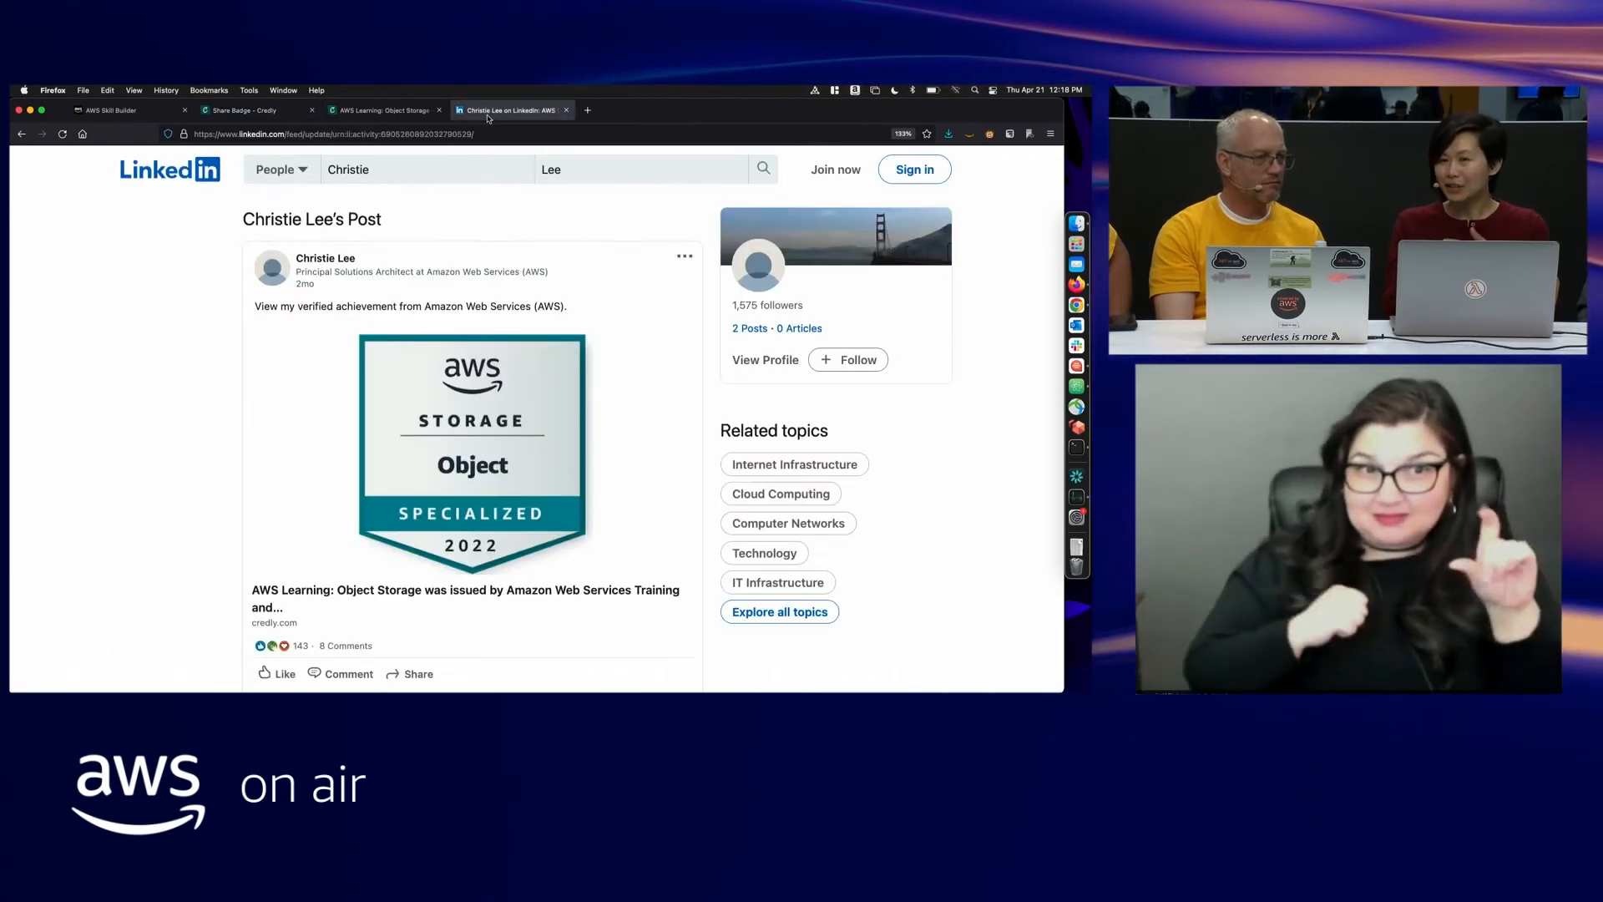